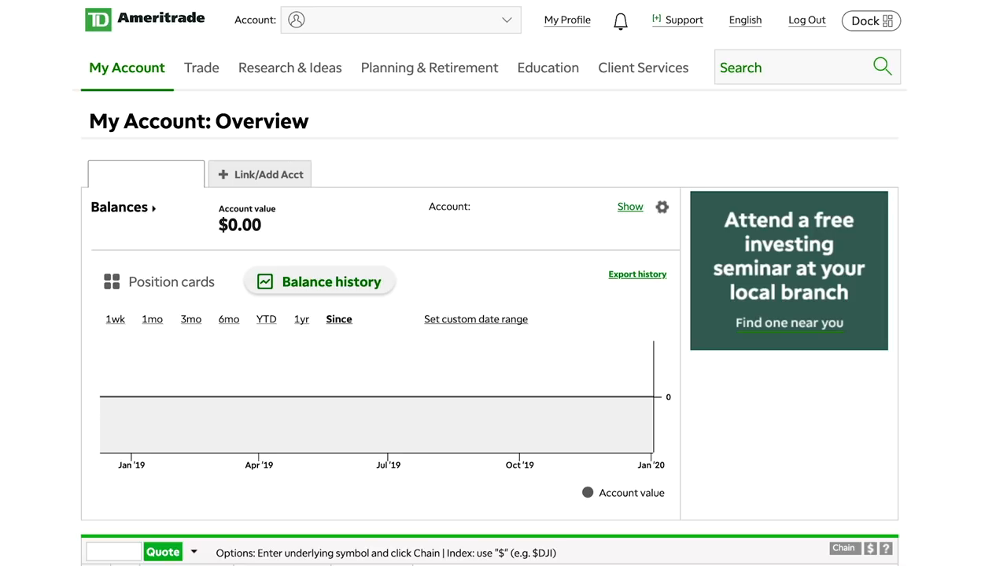
{"action": "mouse_move", "coordinate": [846, 173]}
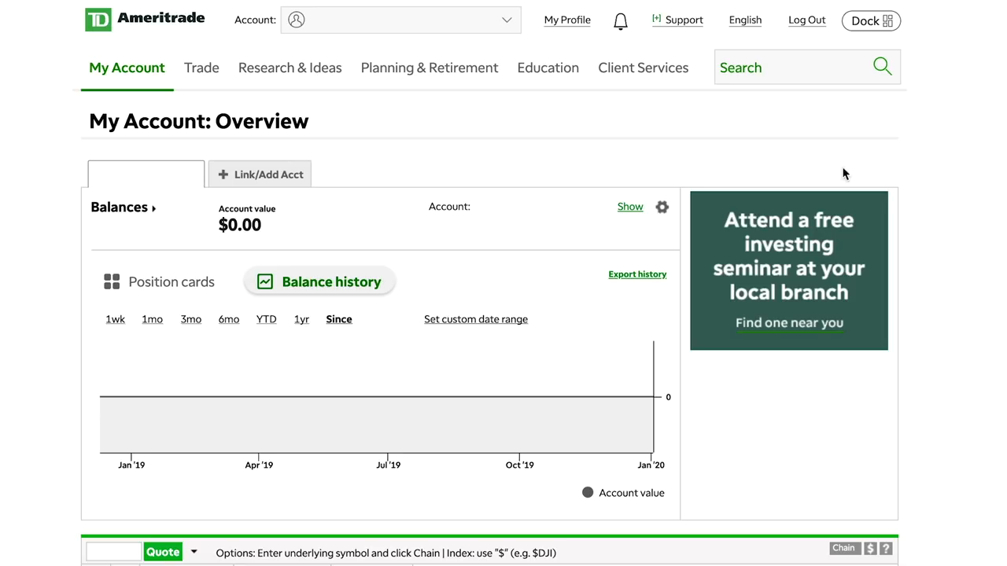
{"action": "mouse_move", "coordinate": [594, 192]}
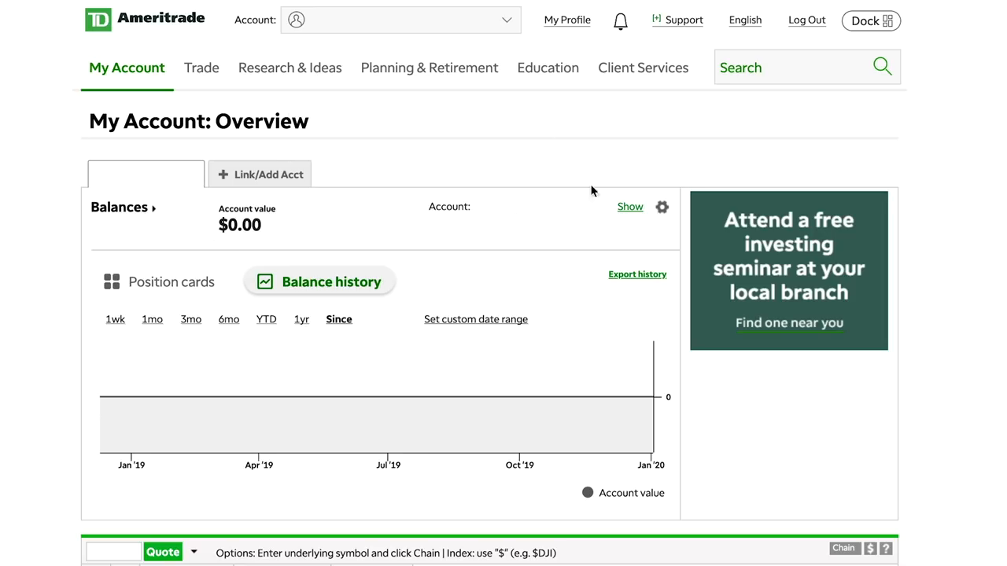
{"action": "mouse_move", "coordinate": [61, 155]}
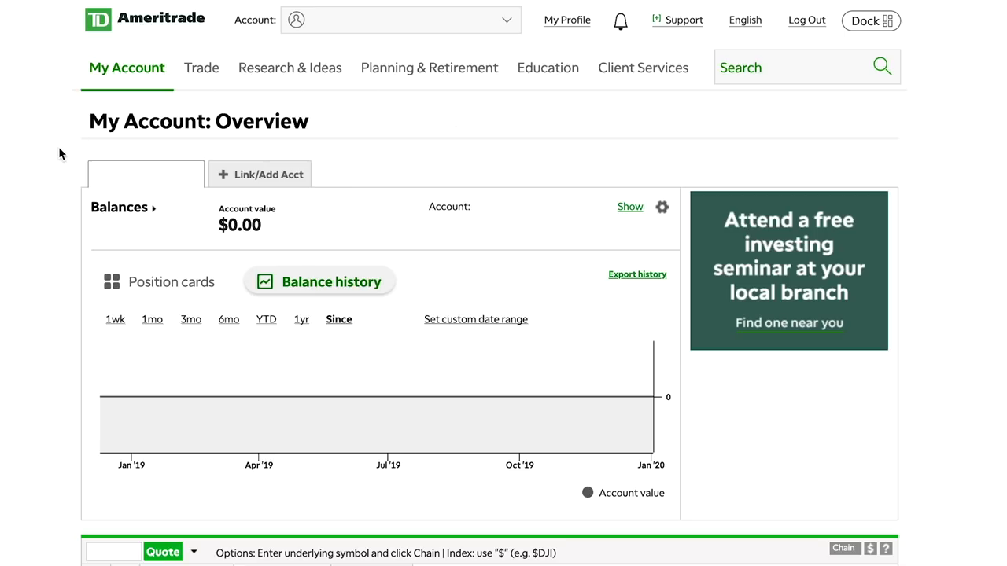
{"action": "mouse_move", "coordinate": [136, 66]}
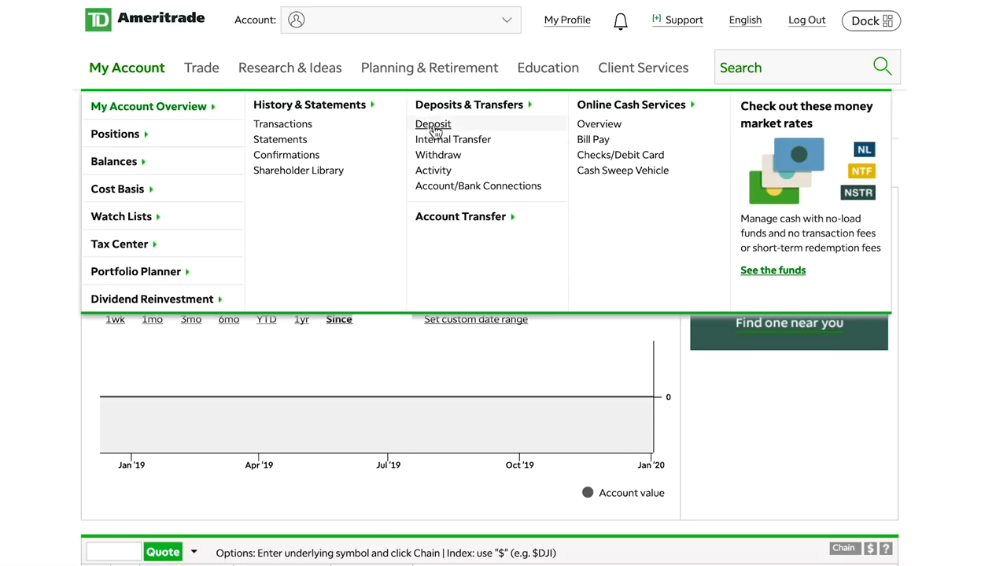
Step: Browse the deposit methods from bank transfers down to brokerage transfers and stock certificate deposits
{"action": "left_click", "coordinate": [433, 123]}
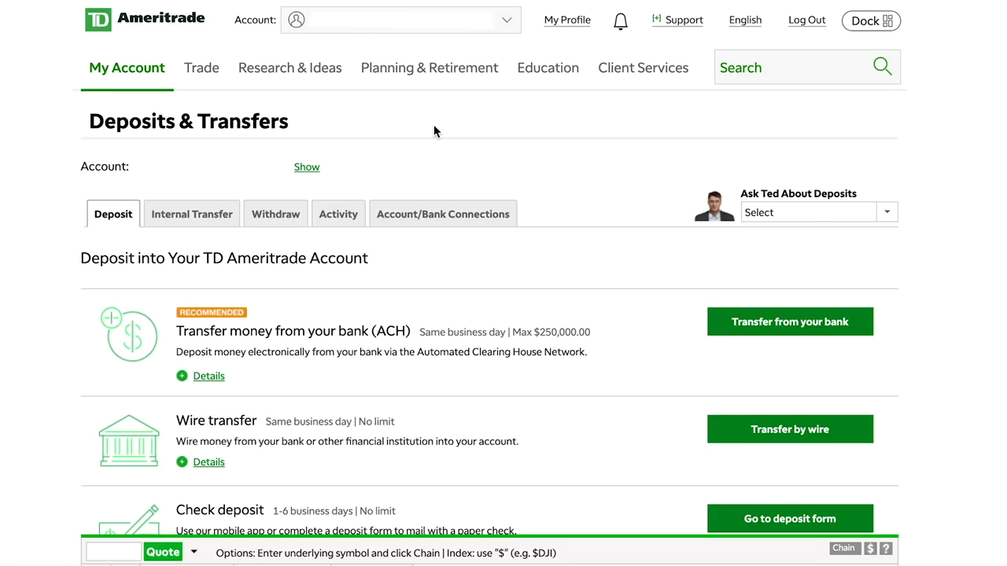
{"action": "scroll", "scroll_direction": "down", "scroll_amount": 3}
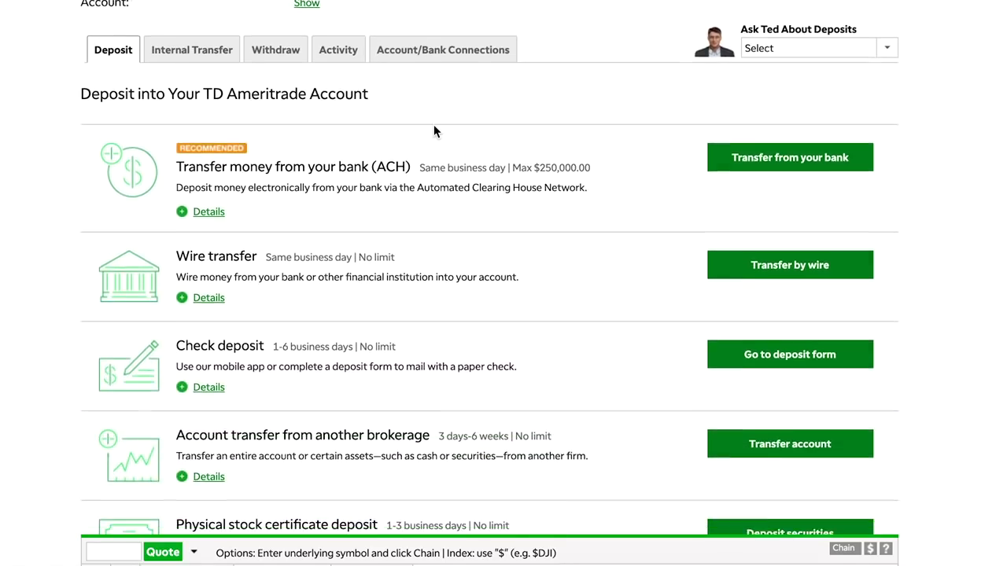
{"action": "scroll", "scroll_direction": "down", "scroll_amount": 3}
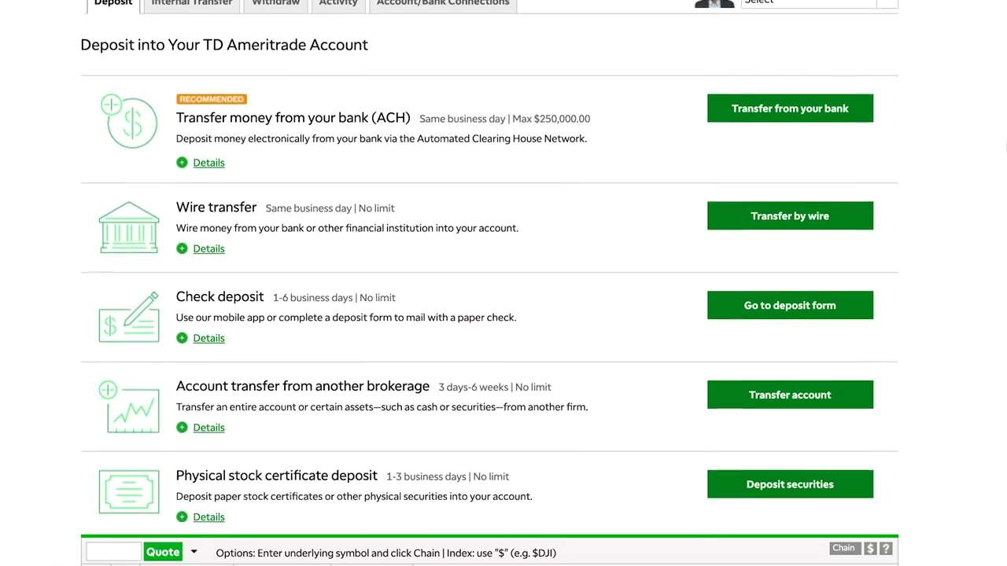
{"action": "scroll", "scroll_direction": "down", "scroll_amount": 3}
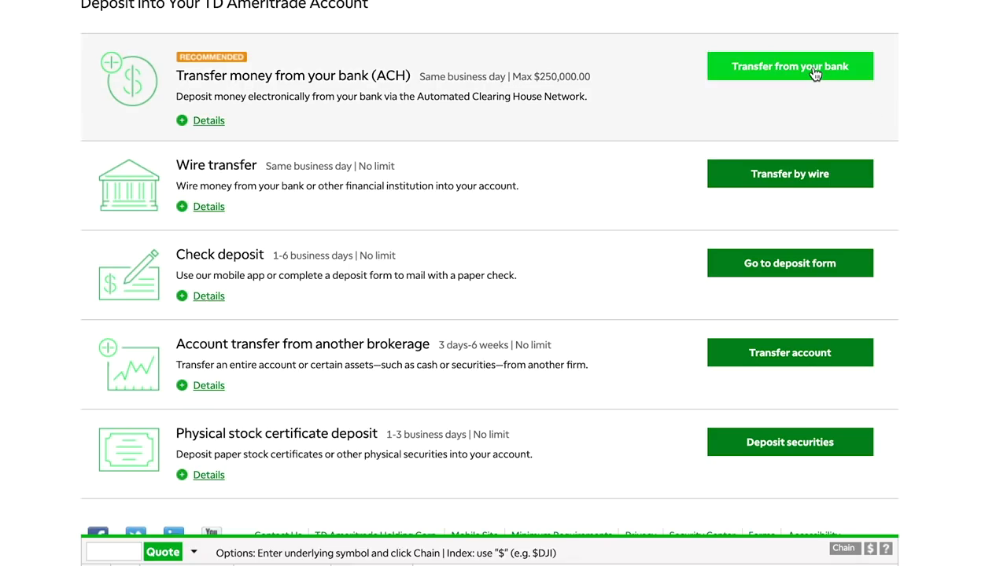
Step: Start a 'Transfer from your bank' ACH deposit and reach the 'From bank connection' choice
{"action": "left_click", "coordinate": [790, 66]}
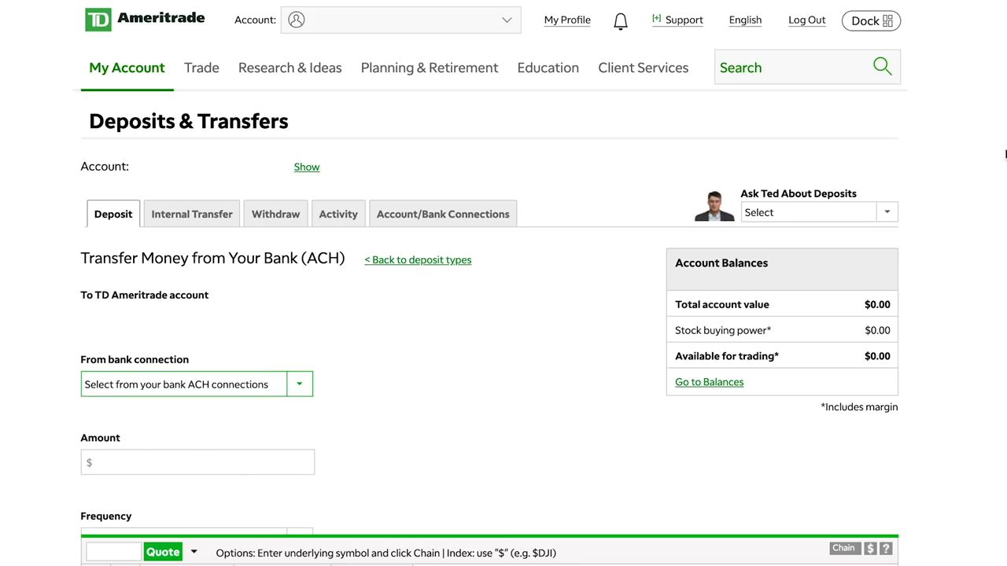
{"action": "scroll", "scroll_direction": "down", "scroll_amount": 3}
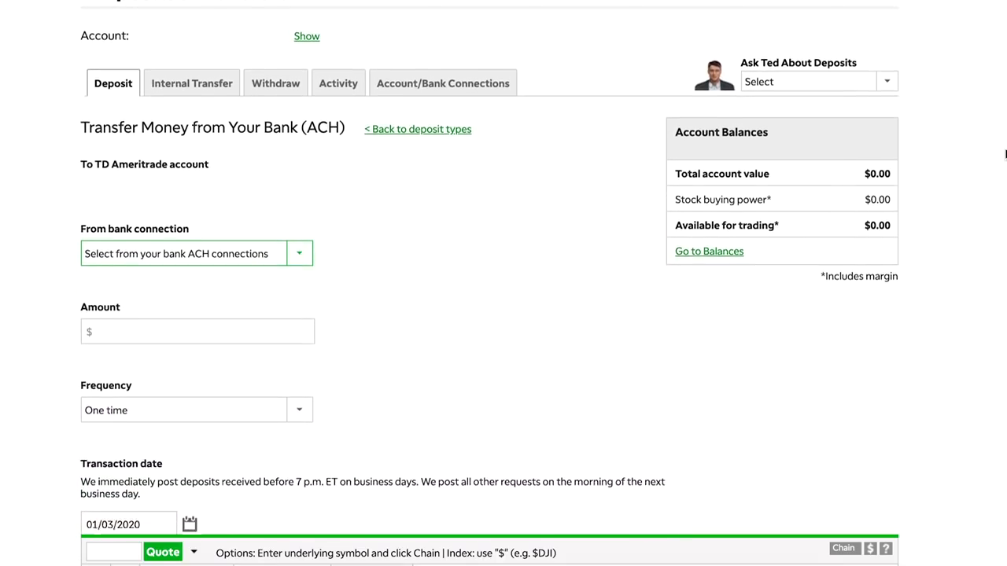
{"action": "scroll", "scroll_direction": "down", "scroll_amount": 3}
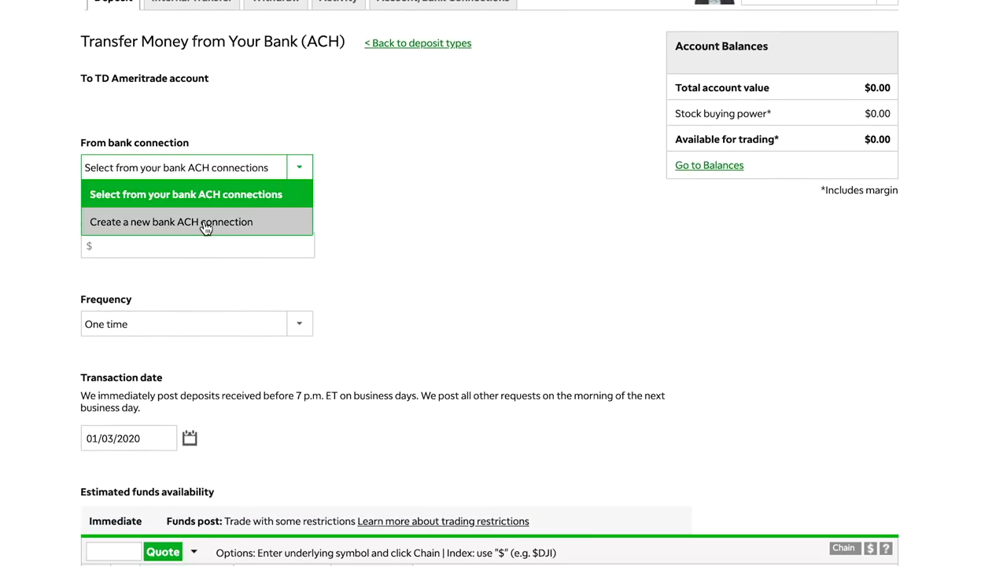
Step: Choose 'Create a new bank ACH connection' and review the Bank Account step's questions
{"action": "left_click", "coordinate": [170, 222]}
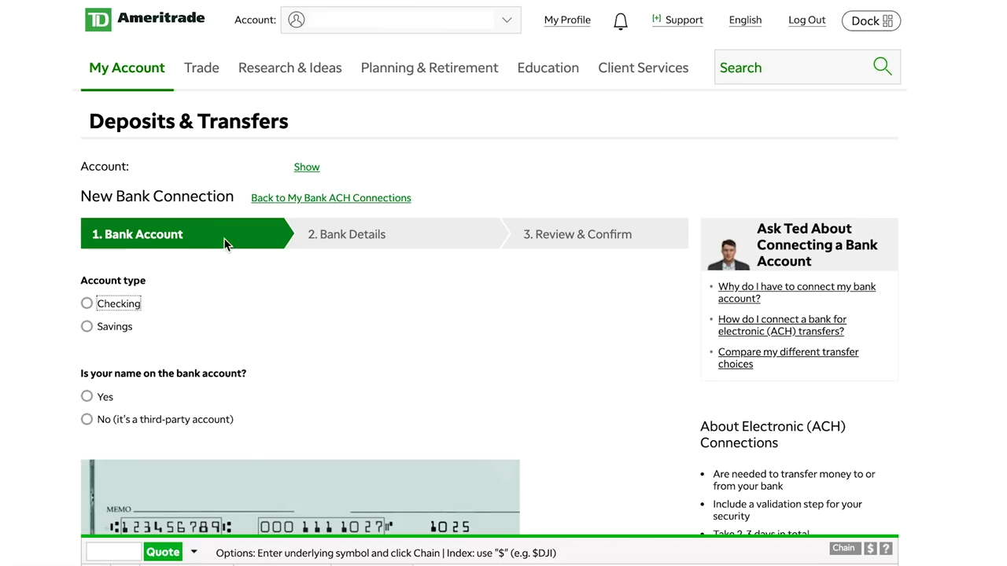
{"action": "scroll", "scroll_direction": "down", "scroll_amount": 3}
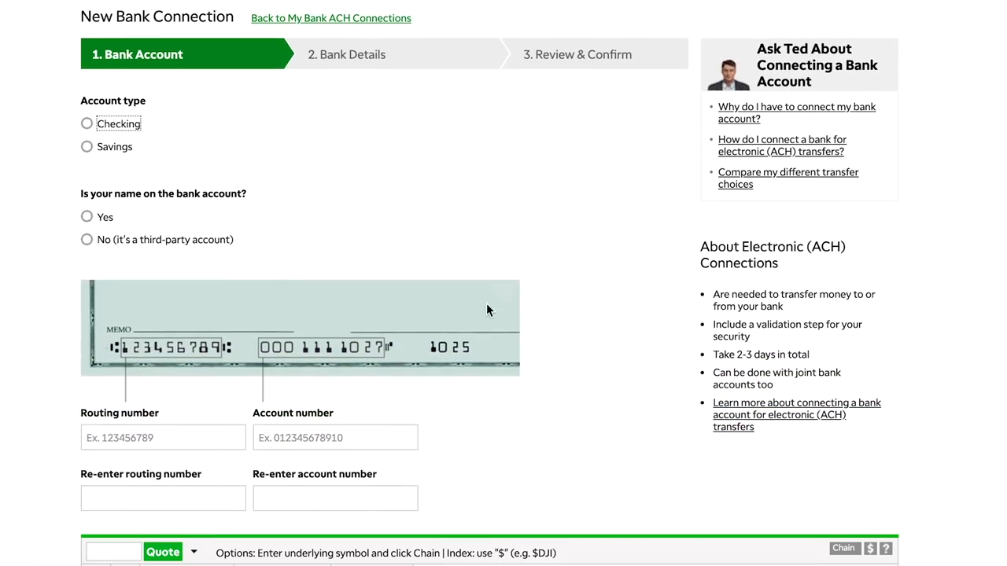
{"action": "scroll", "scroll_direction": "down", "scroll_amount": 3}
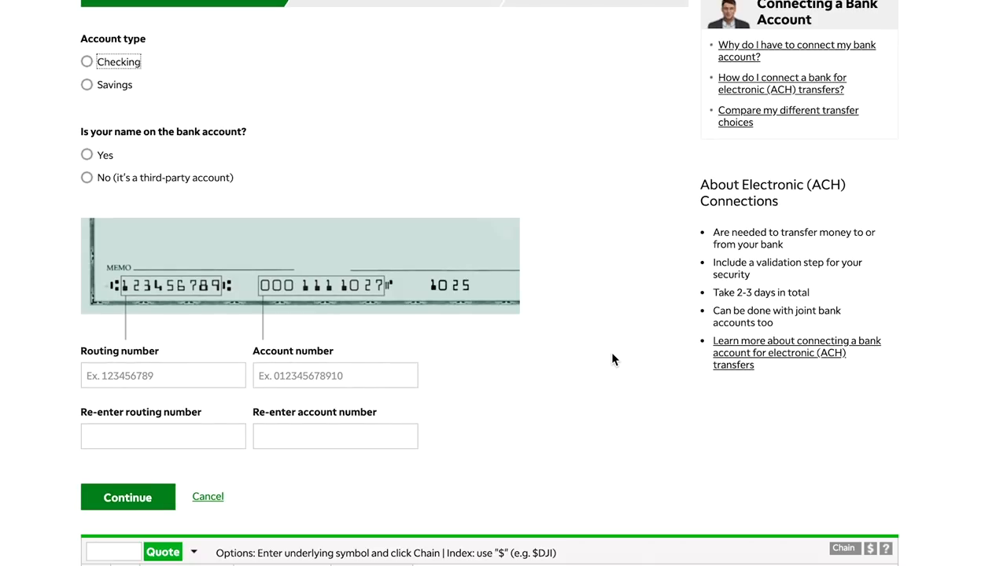
{"action": "mouse_move", "coordinate": [163, 151]}
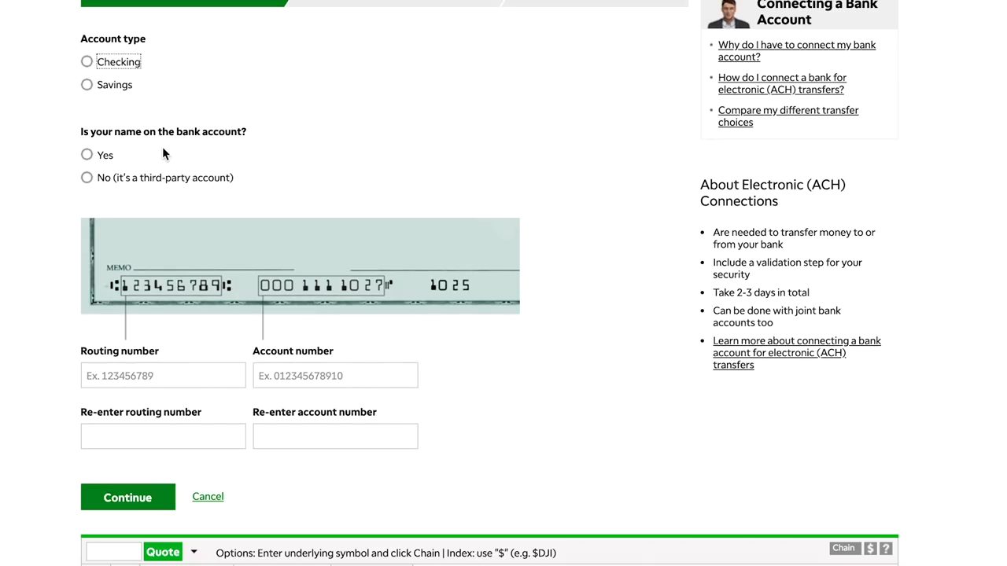
{"action": "mouse_move", "coordinate": [119, 162]}
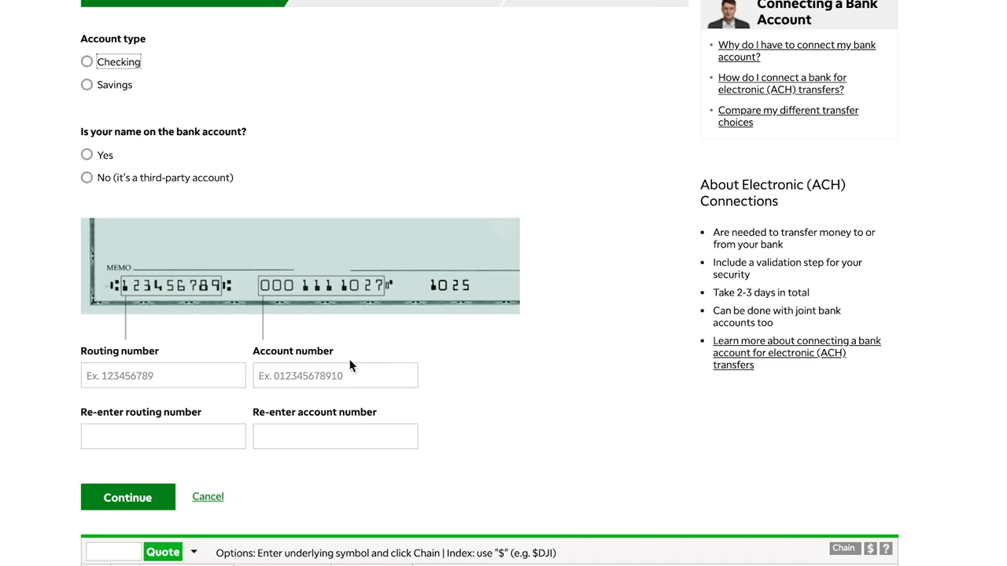
{"action": "mouse_move", "coordinate": [362, 297]}
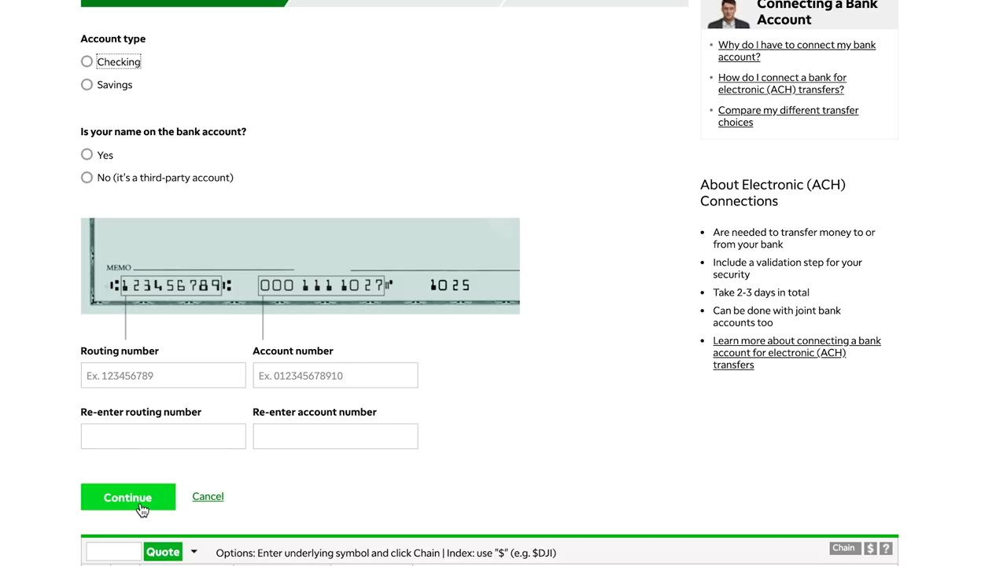
Step: Continue to the Bank Details step, try to continue again, and land back on the deposit options
{"action": "left_click", "coordinate": [128, 497]}
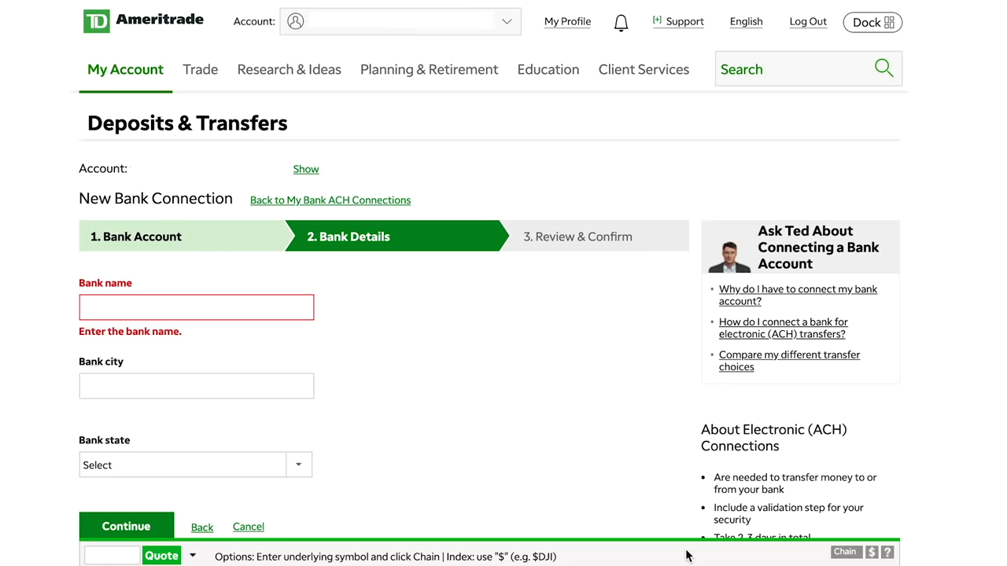
{"action": "mouse_move", "coordinate": [233, 297]}
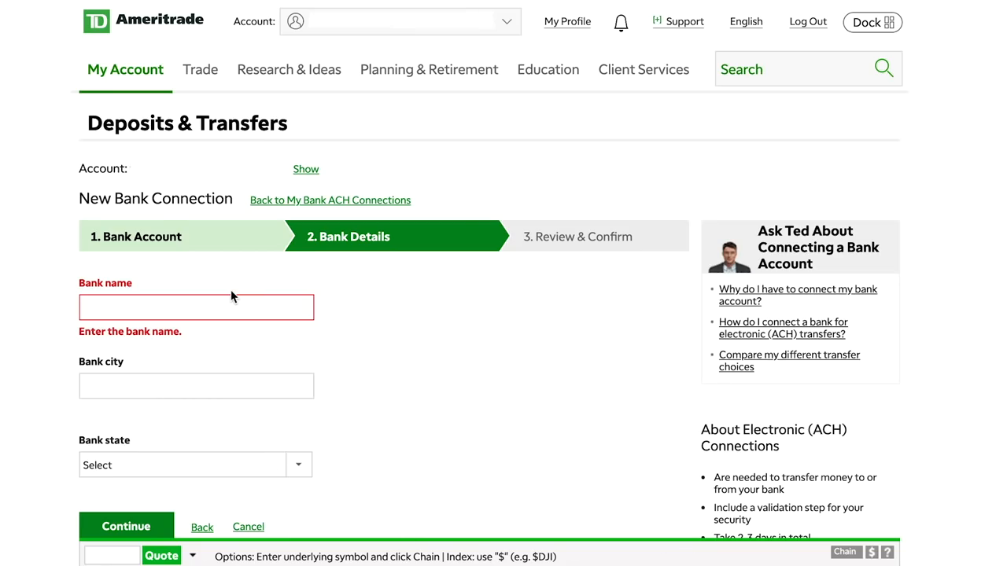
{"action": "scroll", "scroll_direction": "down", "scroll_amount": 3}
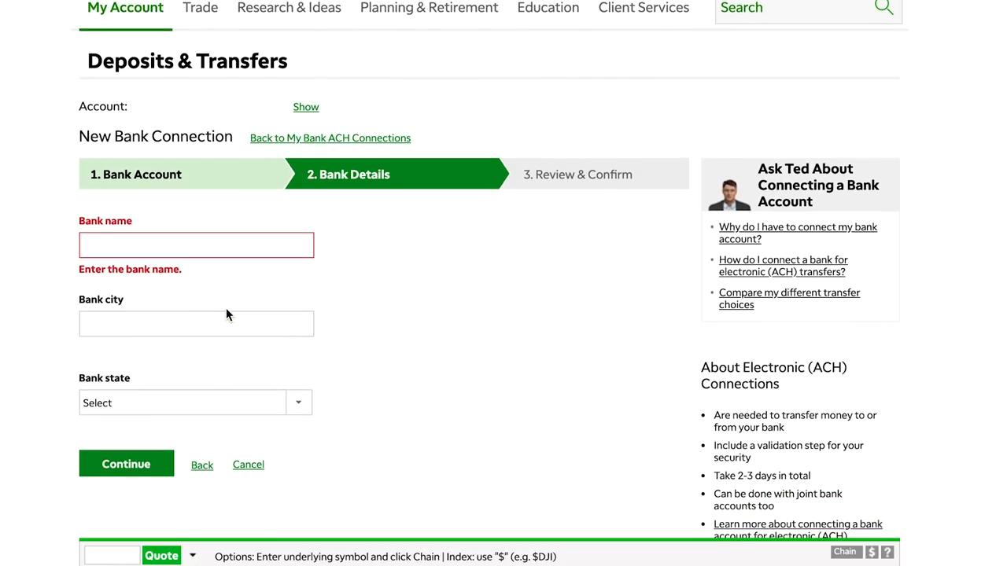
{"action": "mouse_move", "coordinate": [312, 402]}
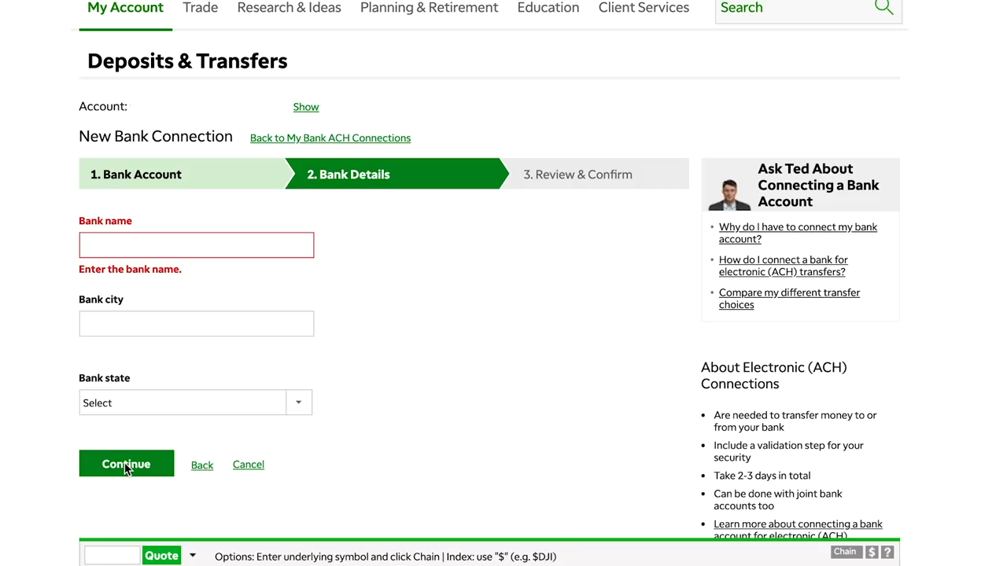
{"action": "left_click", "coordinate": [126, 465]}
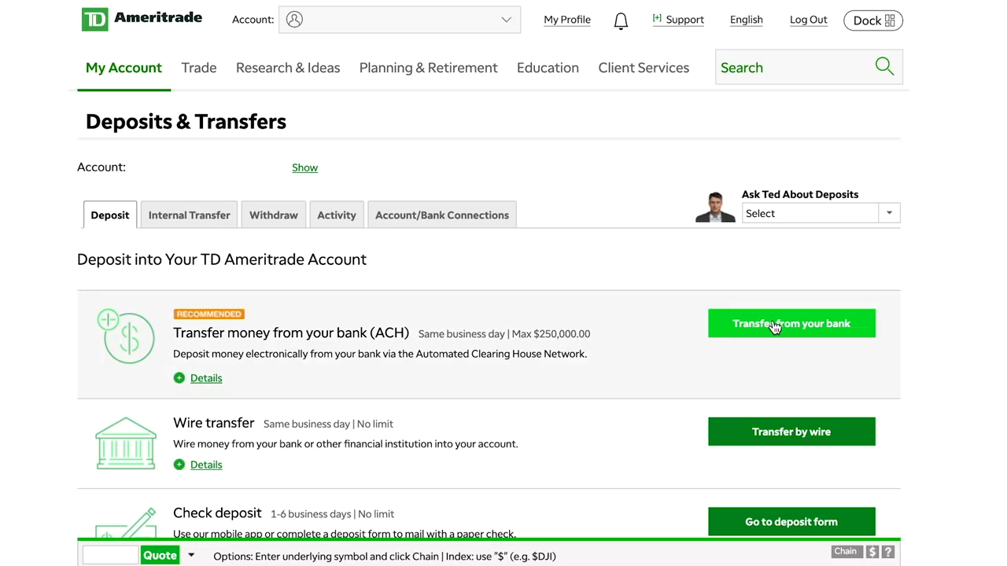
Step: Enter a $100.00 one-time ACH deposit dated 01/03/2020, leaving the bank connection unchosen
{"action": "left_click", "coordinate": [790, 324]}
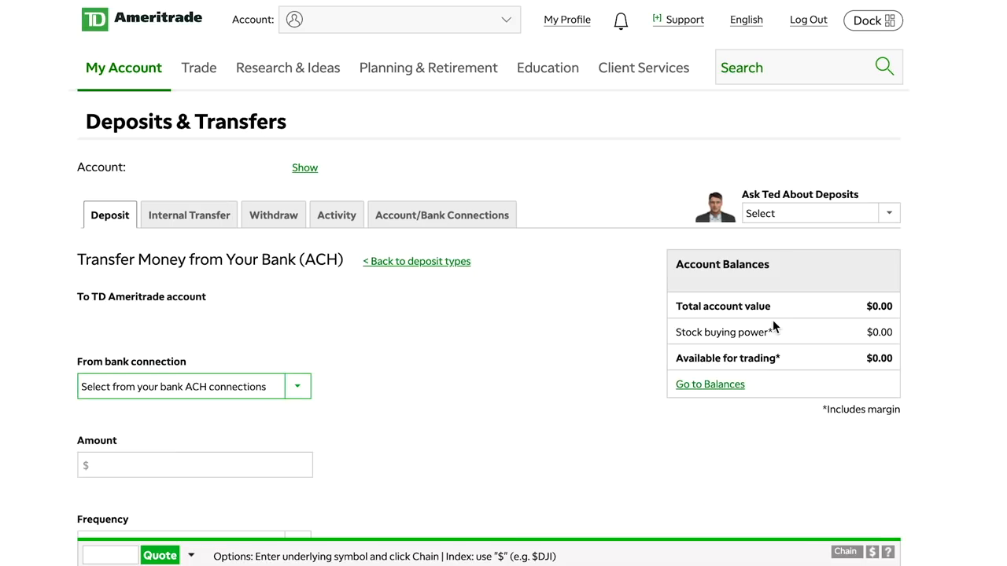
{"action": "mouse_move", "coordinate": [668, 553]}
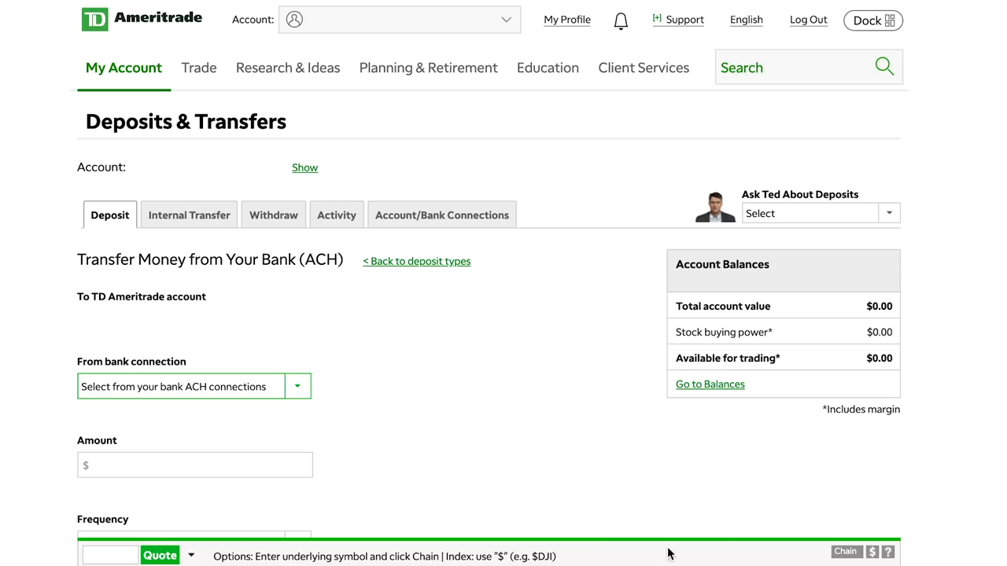
{"action": "left_click", "coordinate": [297, 387]}
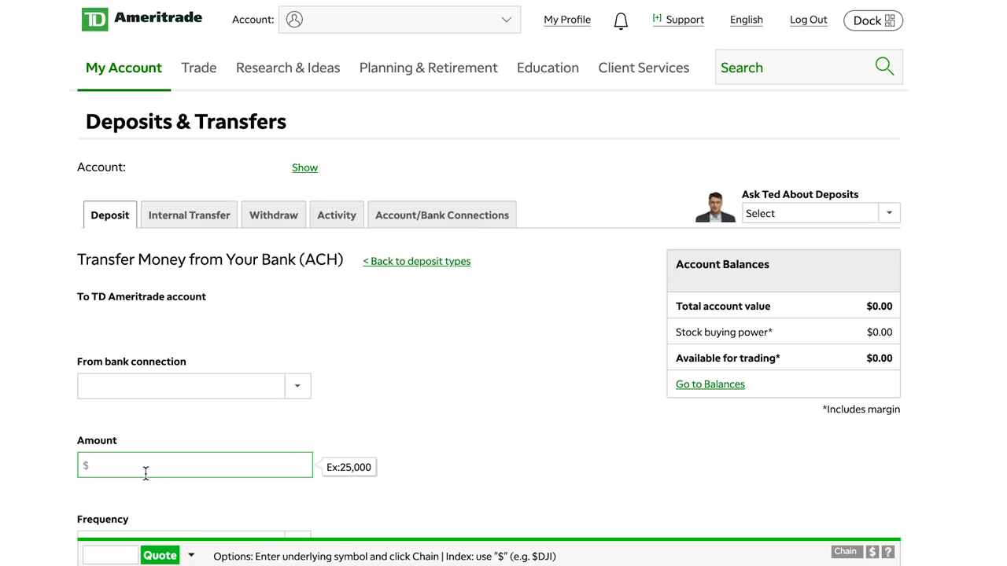
{"action": "type", "text": "100.00"}
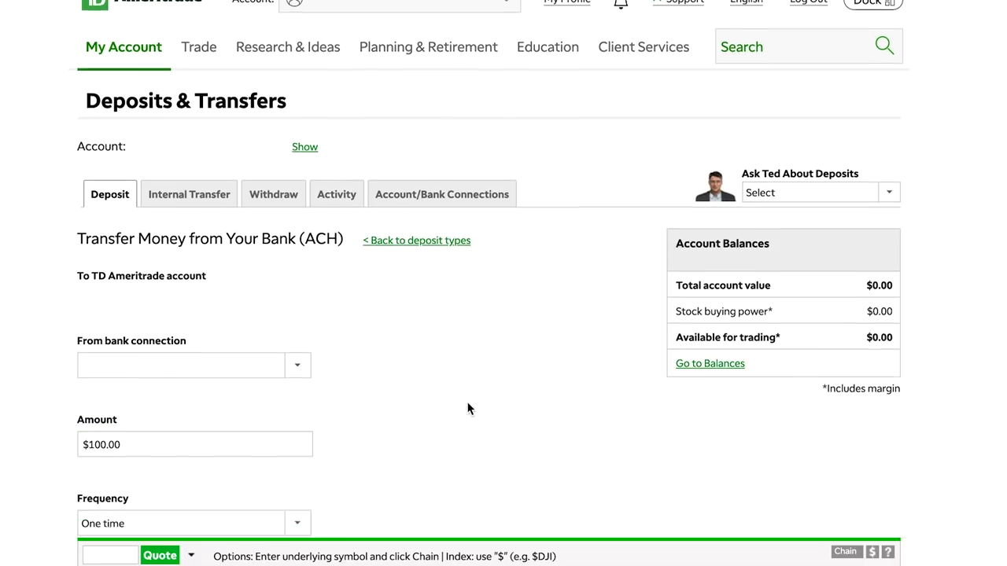
{"action": "scroll", "scroll_direction": "down", "scroll_amount": 3}
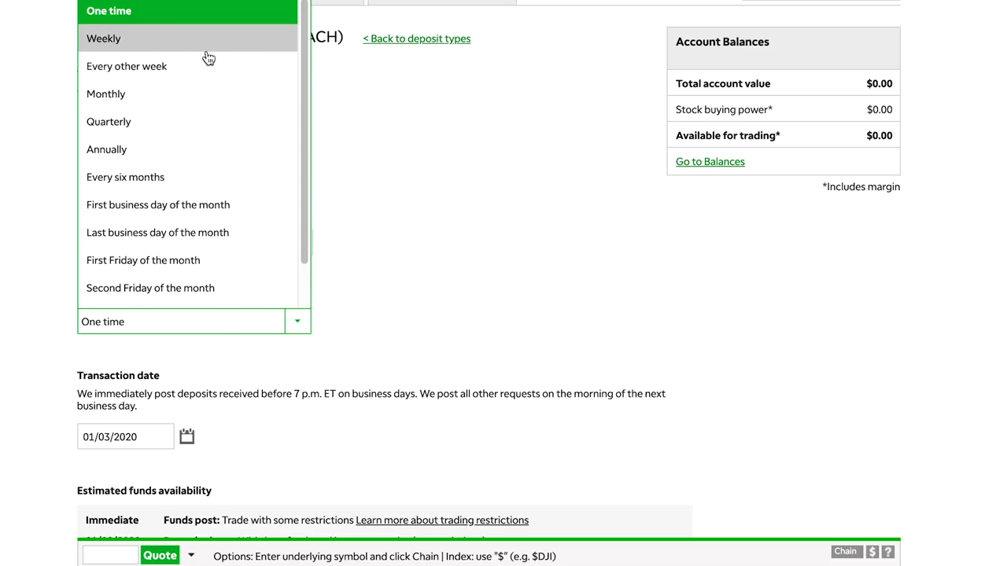
{"action": "scroll", "scroll_direction": "down", "scroll_amount": 3}
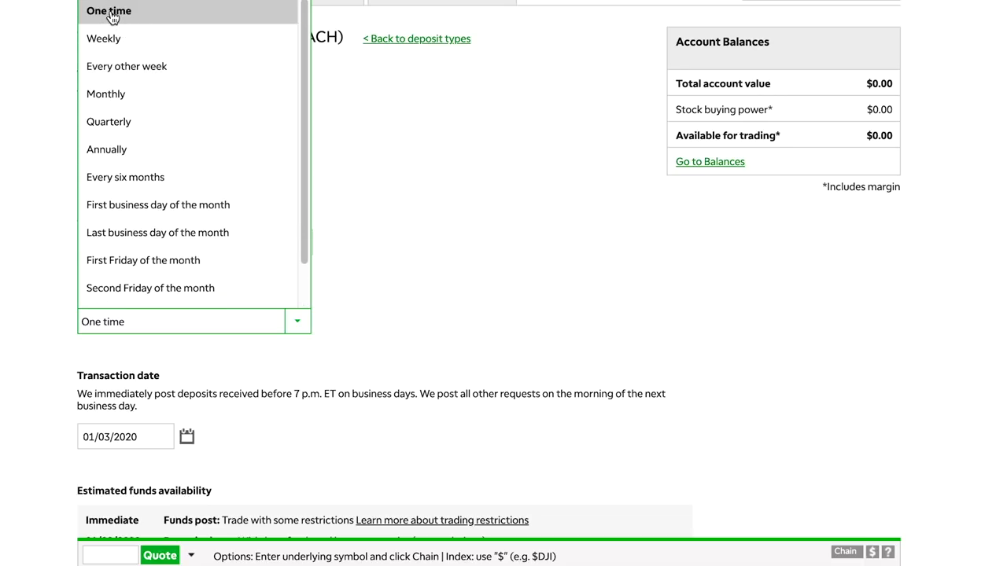
{"action": "left_click", "coordinate": [107, 9]}
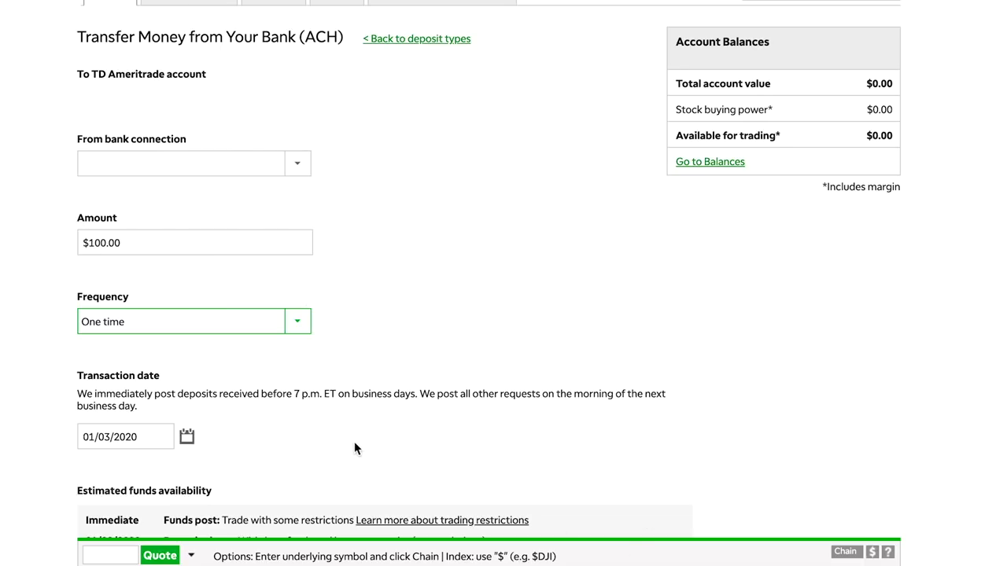
{"action": "mouse_move", "coordinate": [123, 409]}
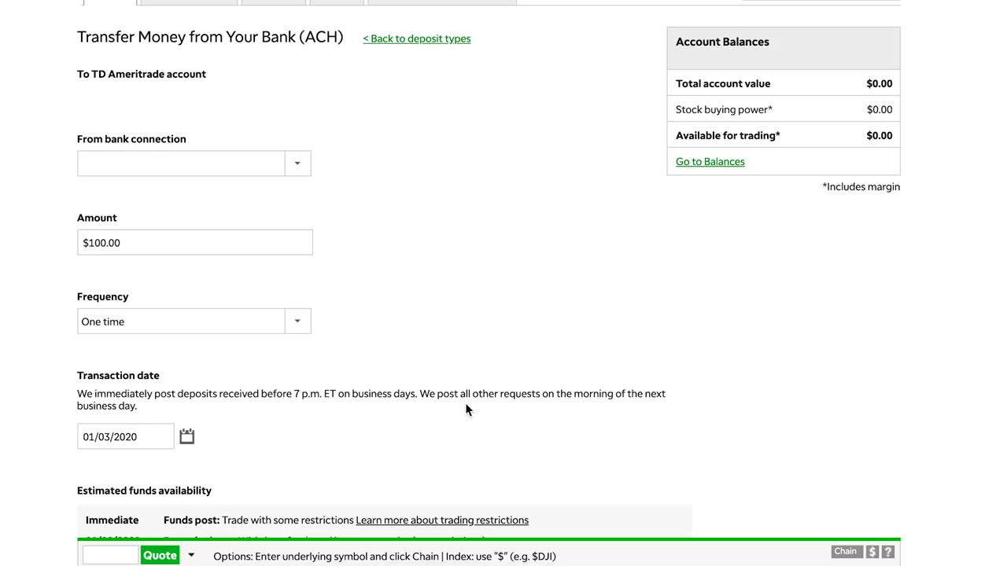
{"action": "scroll", "scroll_direction": "down", "scroll_amount": 3}
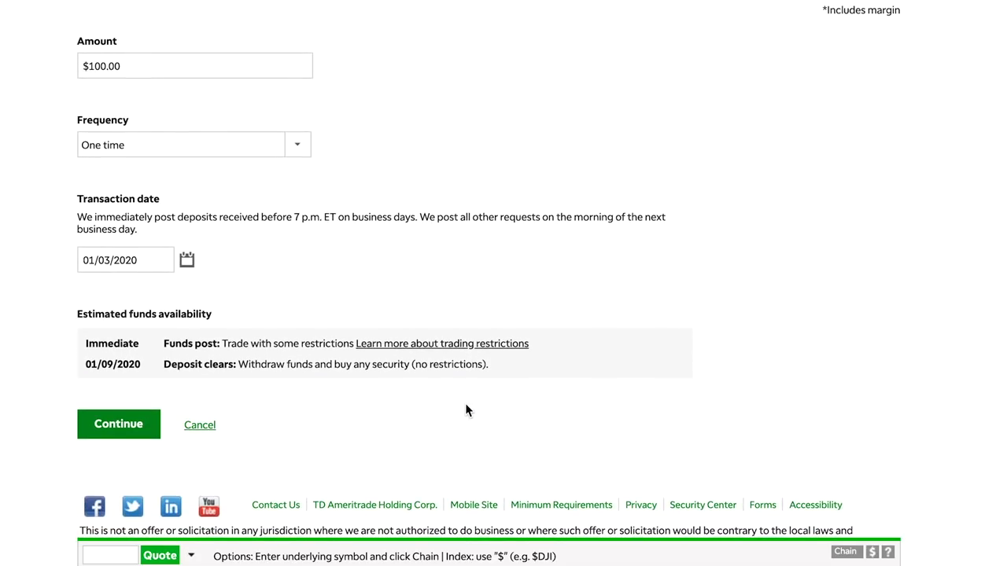
{"action": "mouse_move", "coordinate": [264, 368]}
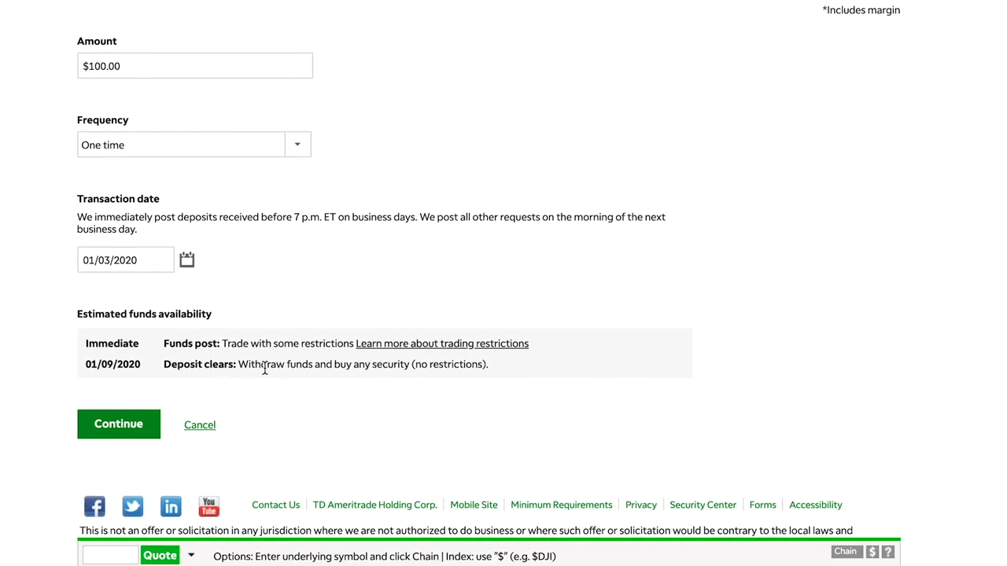
Step: Continue to the Review Your Transfer from Your Bank (ACH) page for the $100.00 deposit
{"action": "left_click", "coordinate": [118, 424]}
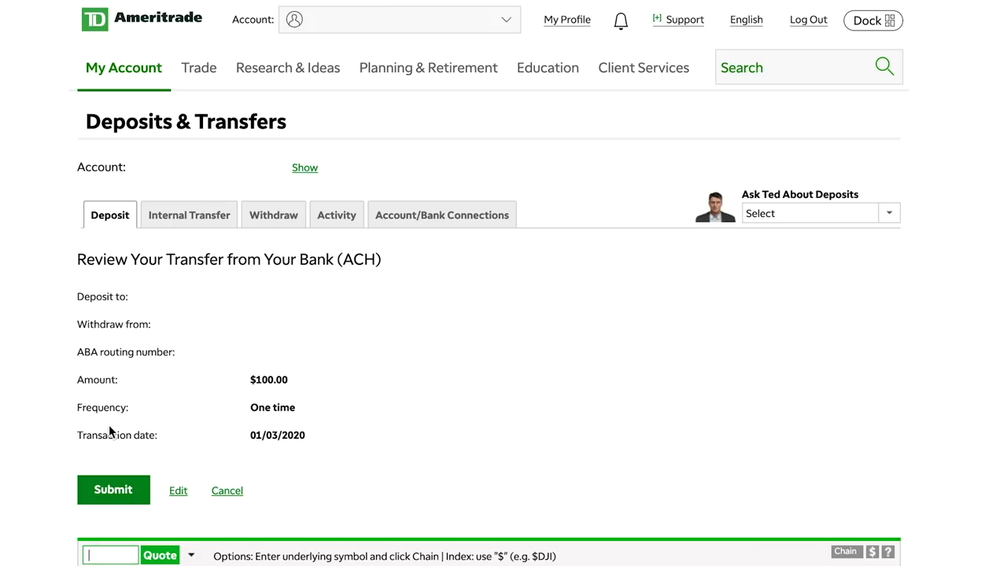
{"action": "mouse_move", "coordinate": [283, 431]}
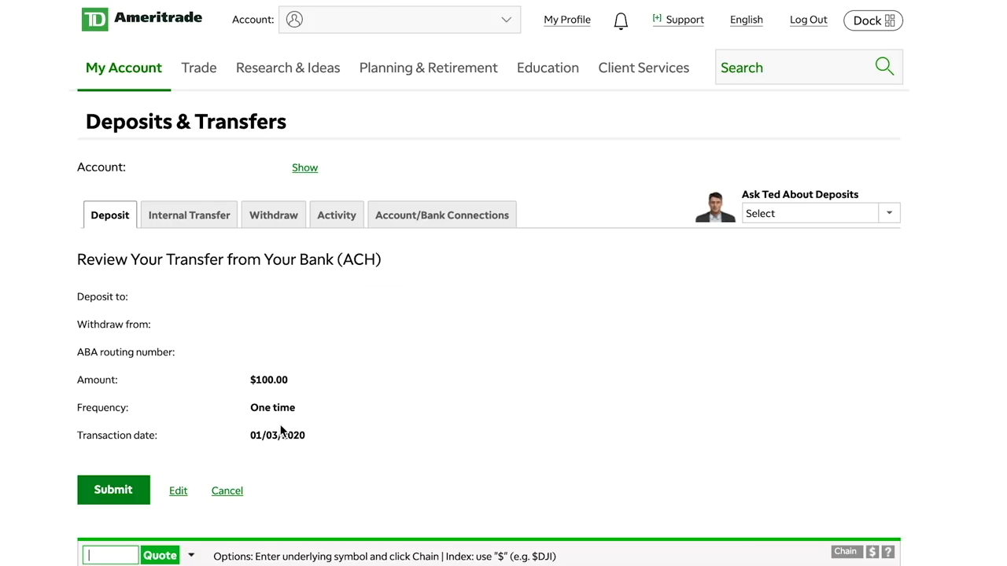
{"action": "mouse_move", "coordinate": [409, 380]}
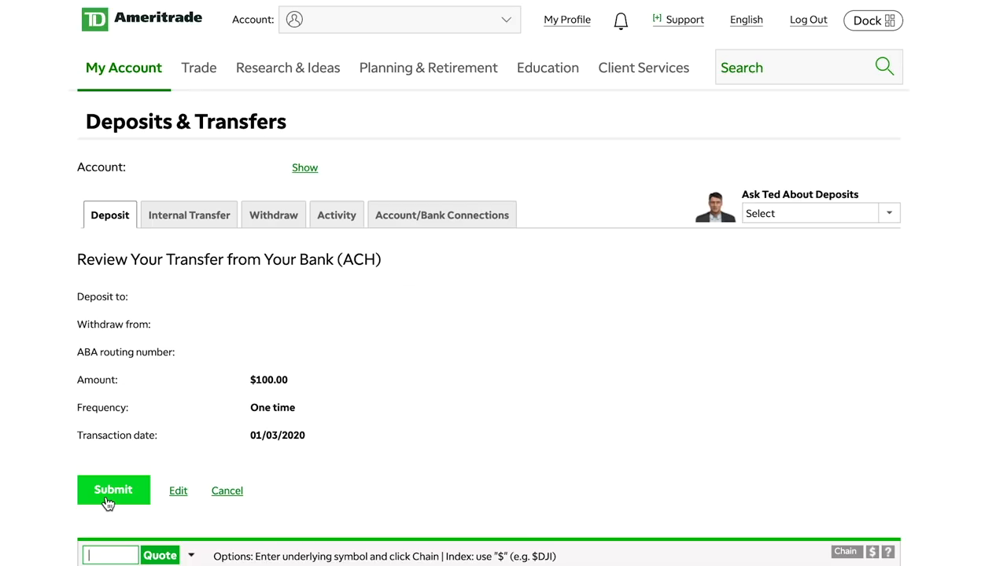
Step: Submit the $100.00 deposit and see it listed as a pending one-time transaction in Activity
{"action": "left_click", "coordinate": [113, 491]}
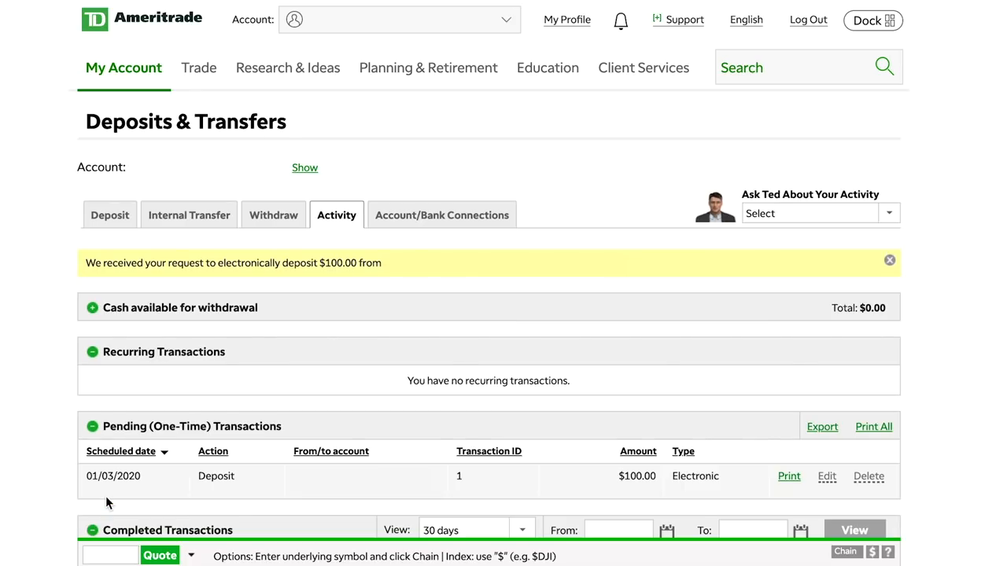
{"action": "mouse_move", "coordinate": [174, 291]}
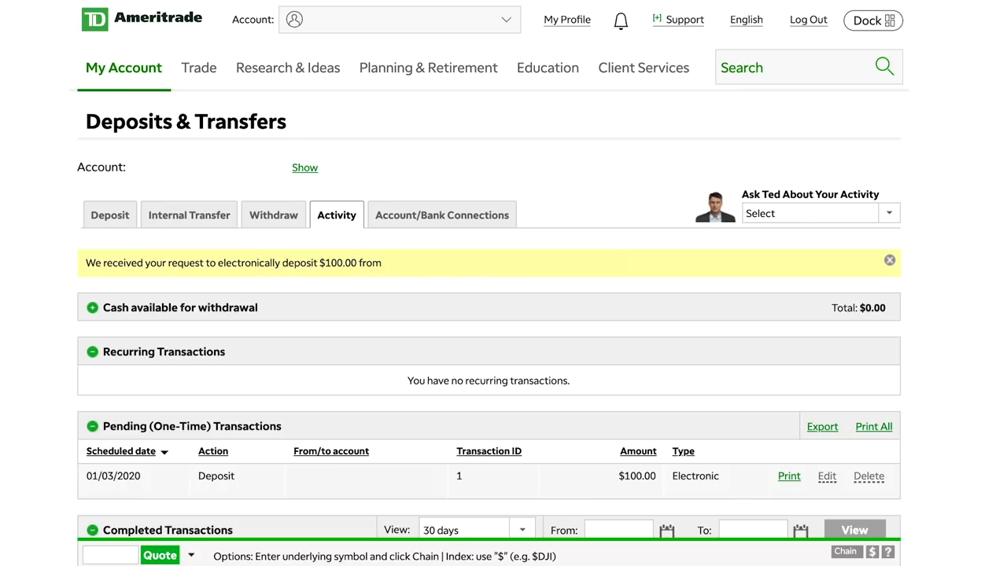
{"action": "mouse_move", "coordinate": [561, 280]}
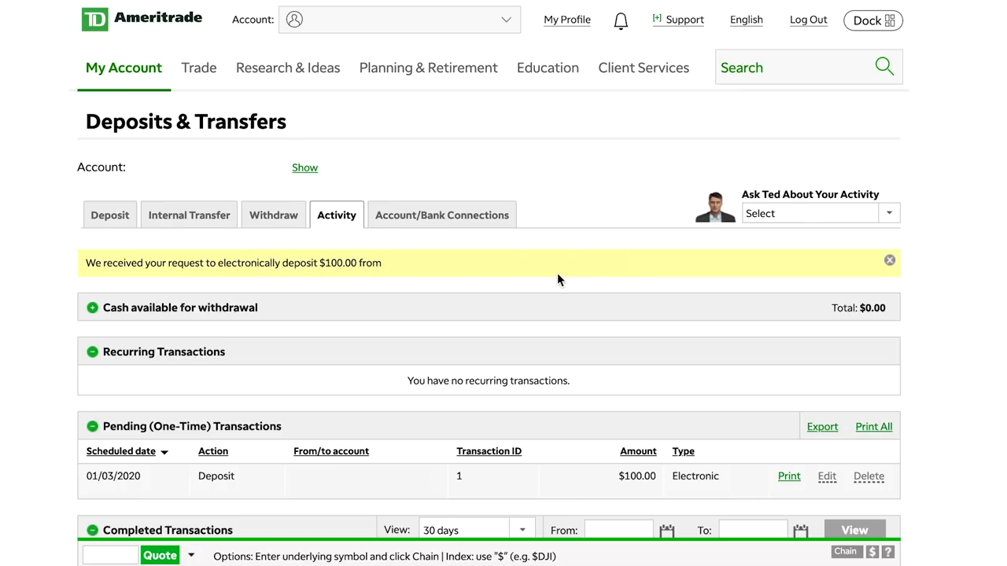
{"action": "mouse_move", "coordinate": [152, 296]}
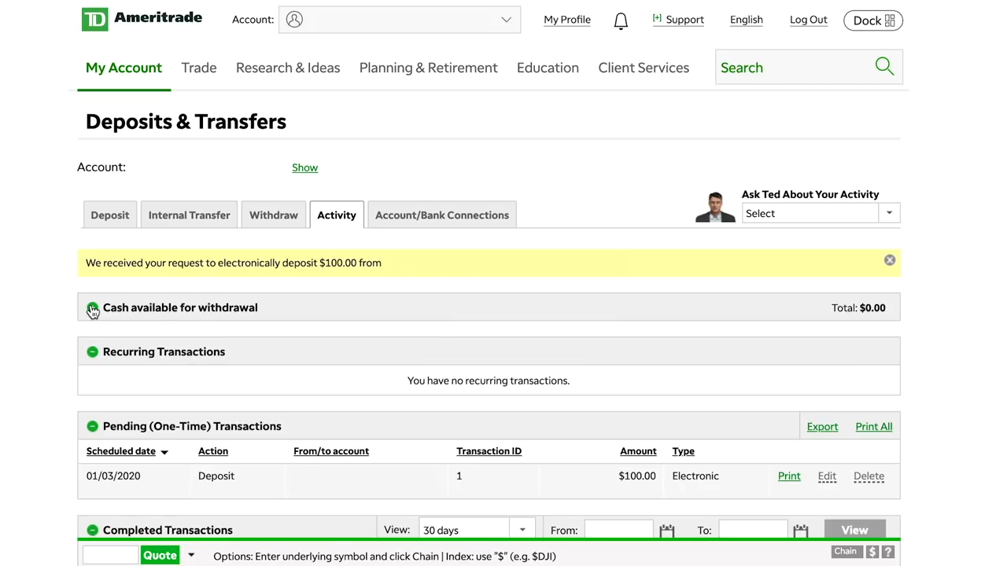
{"action": "scroll", "scroll_direction": "down", "scroll_amount": 3}
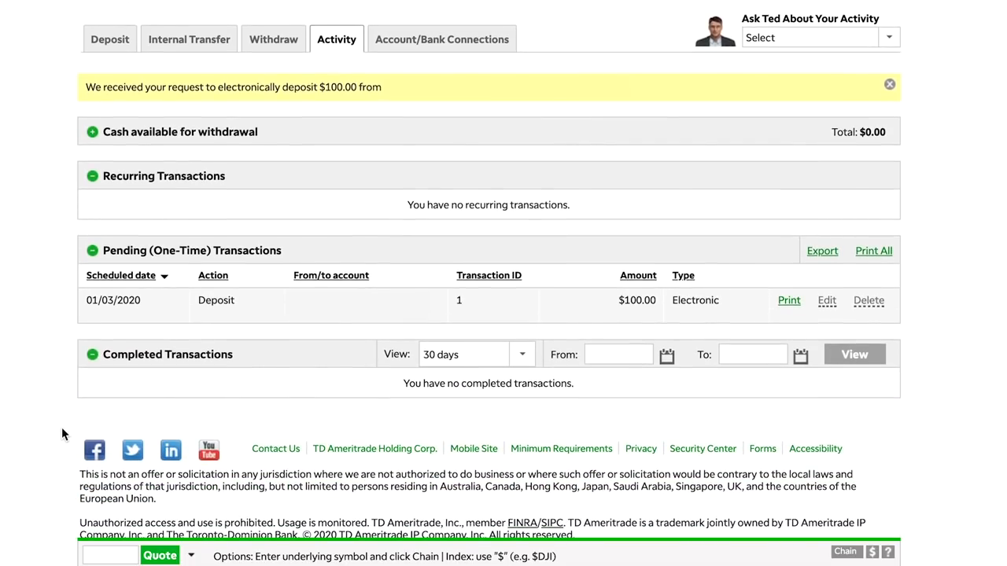
{"action": "mouse_move", "coordinate": [788, 296]}
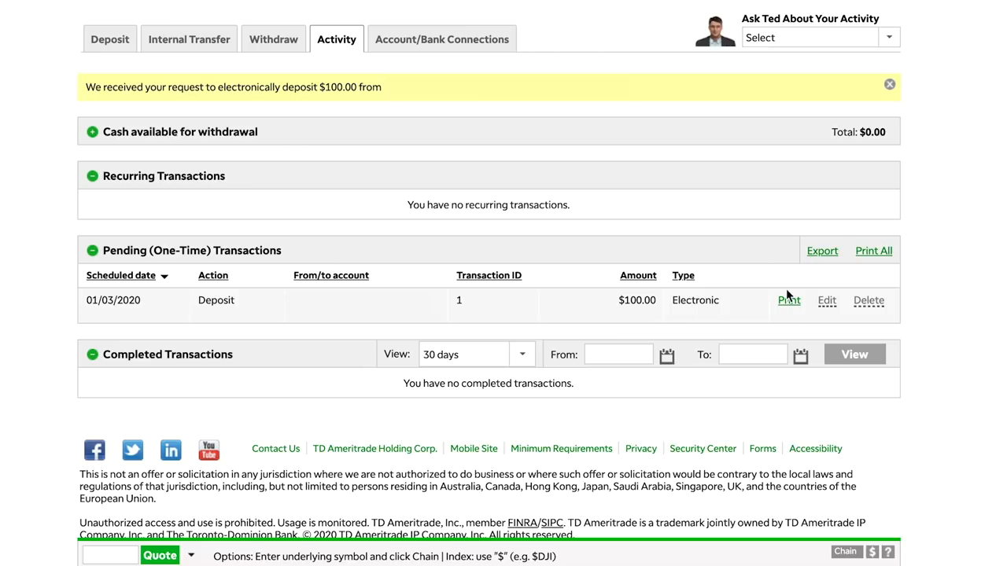
{"action": "mouse_move", "coordinate": [642, 326]}
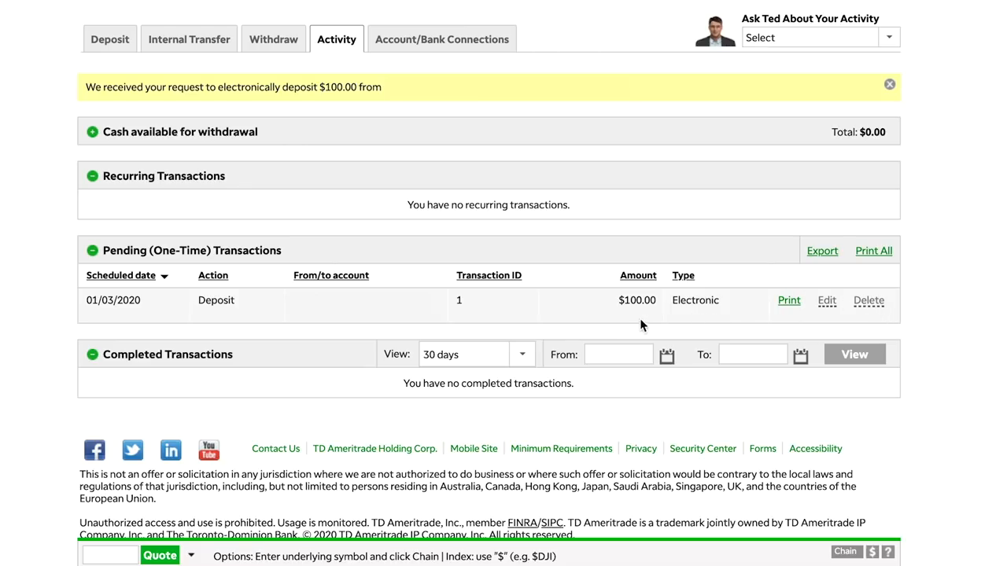
{"action": "mouse_move", "coordinate": [725, 305]}
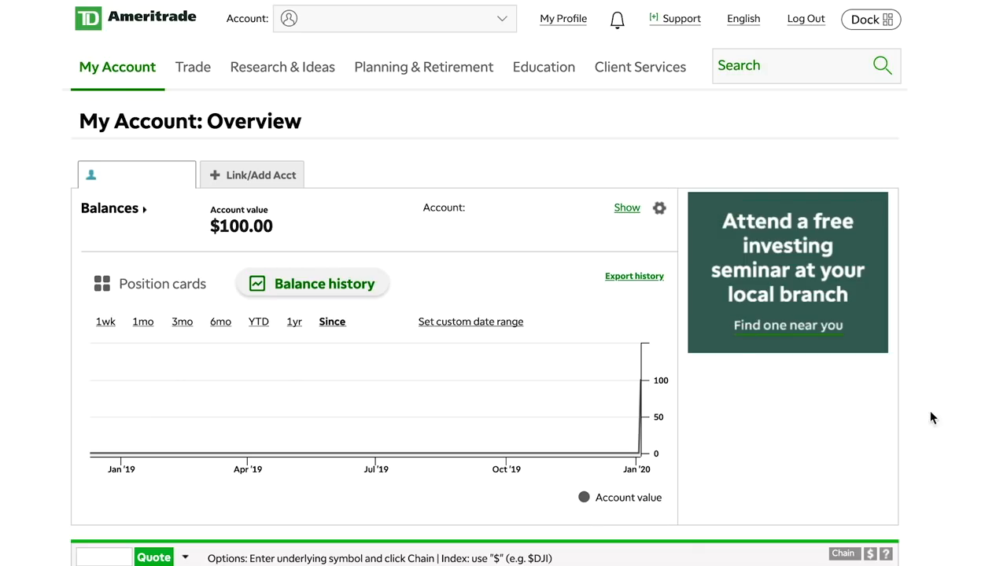
{"action": "mouse_move", "coordinate": [295, 261]}
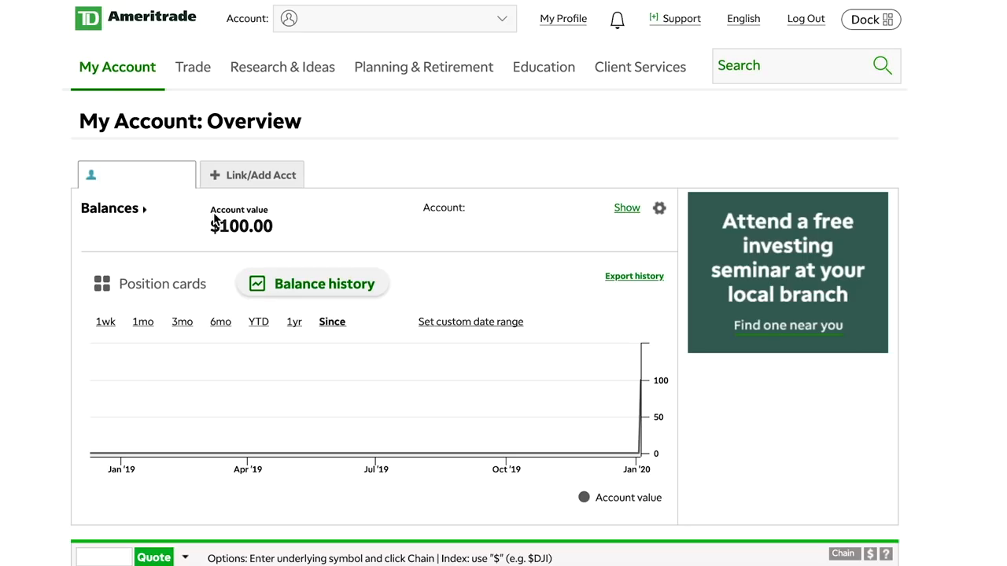
{"action": "mouse_move", "coordinate": [702, 49]}
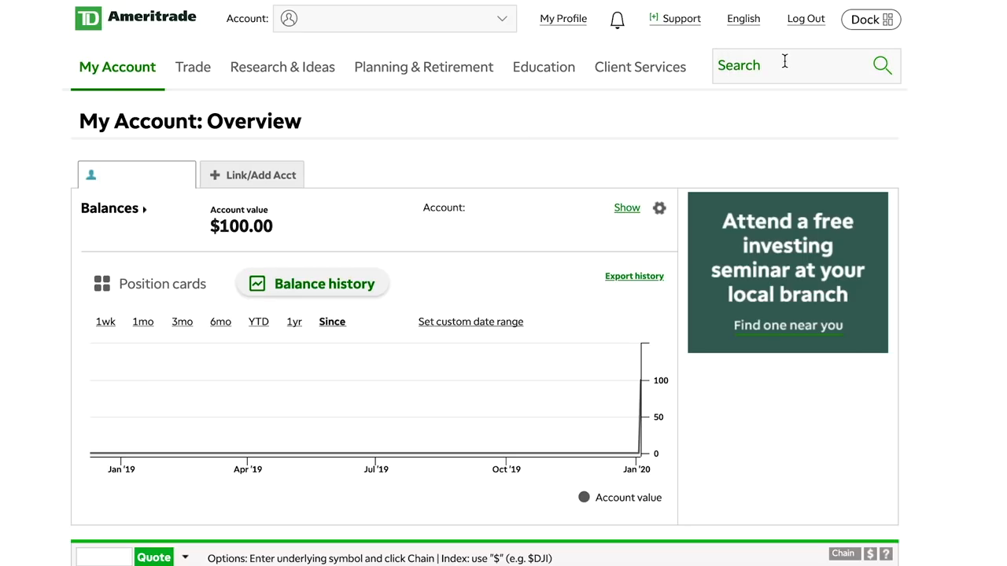
Step: Search TSLA from the account overview and bring up Tesla's stock profile with price and chart
{"action": "type", "text": "tsla"}
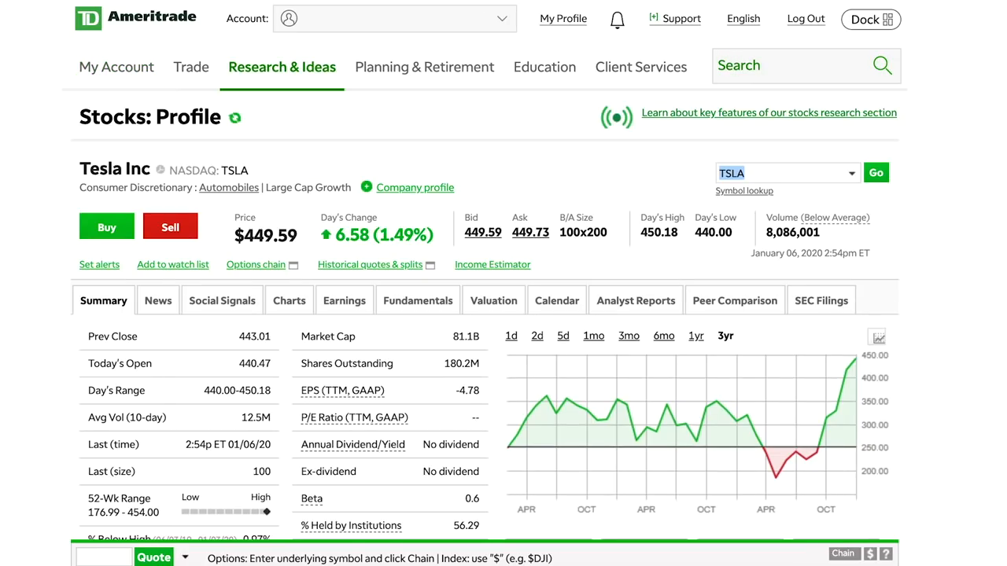
{"action": "scroll", "scroll_direction": "down", "scroll_amount": 3}
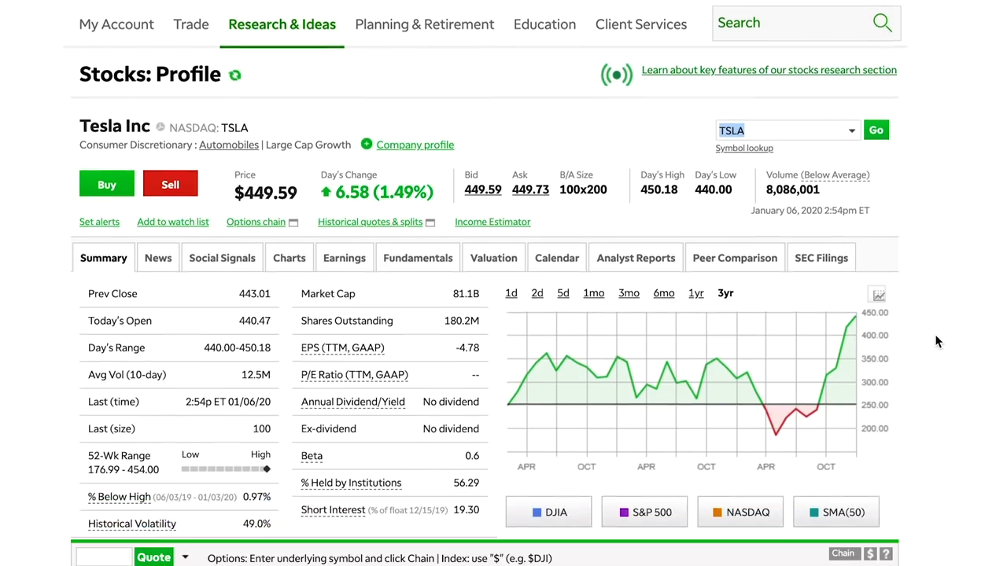
{"action": "scroll", "scroll_direction": "down", "scroll_amount": 3}
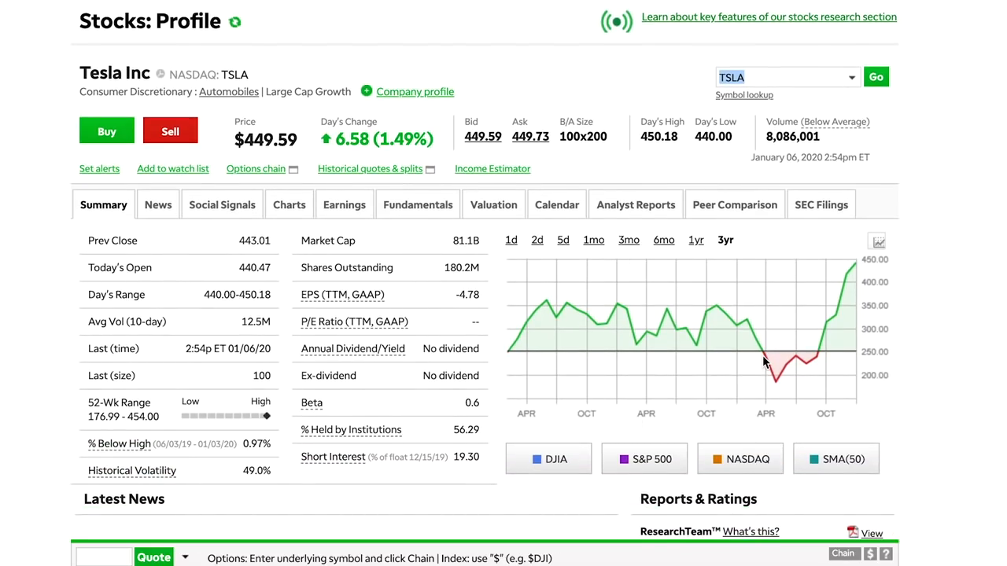
{"action": "mouse_move", "coordinate": [911, 245]}
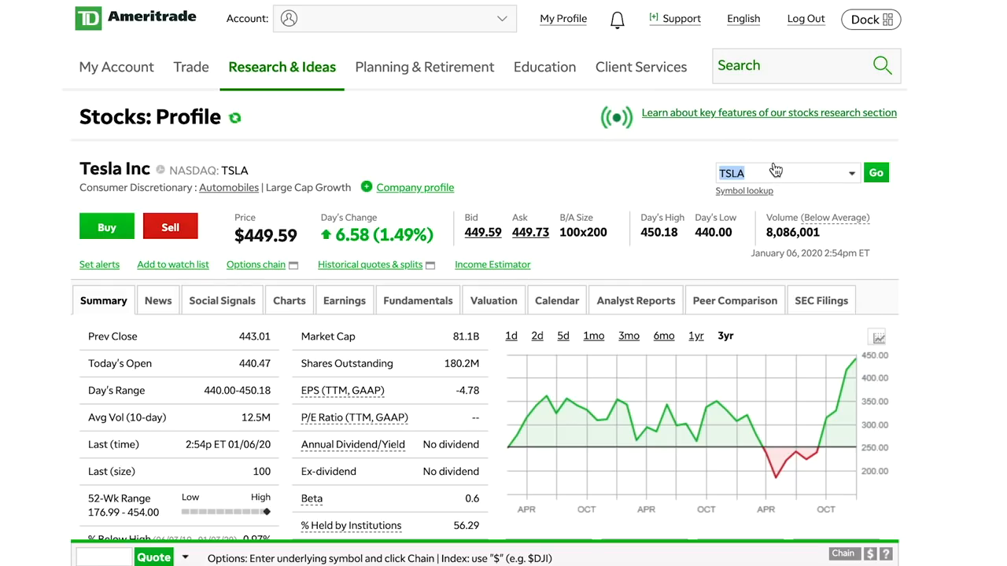
{"action": "mouse_move", "coordinate": [787, 175]}
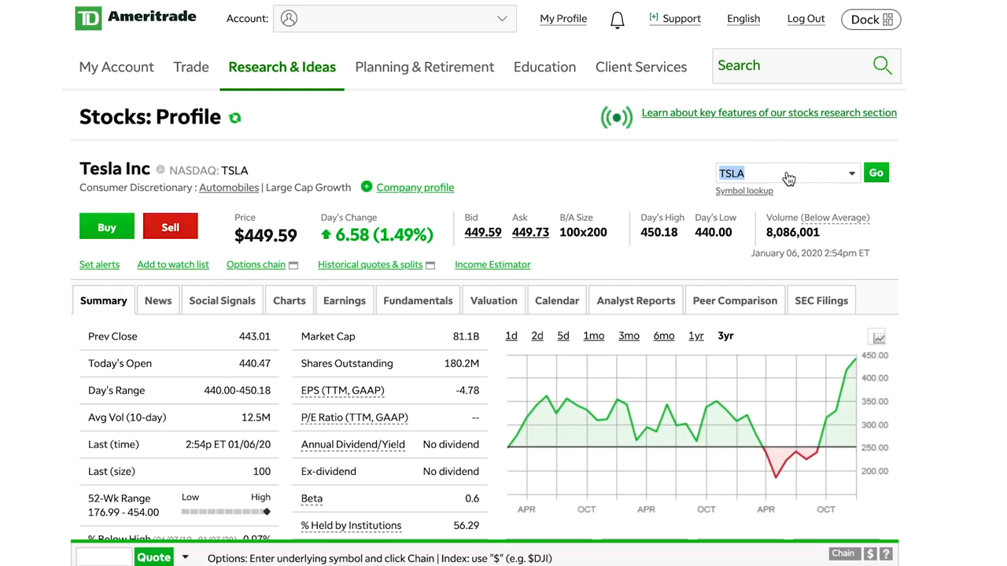
Step: Replace Tesla with Coca-Cola Co (KO) at $54.67 by picking it from the symbol suggestions
{"action": "type", "text": "ko"}
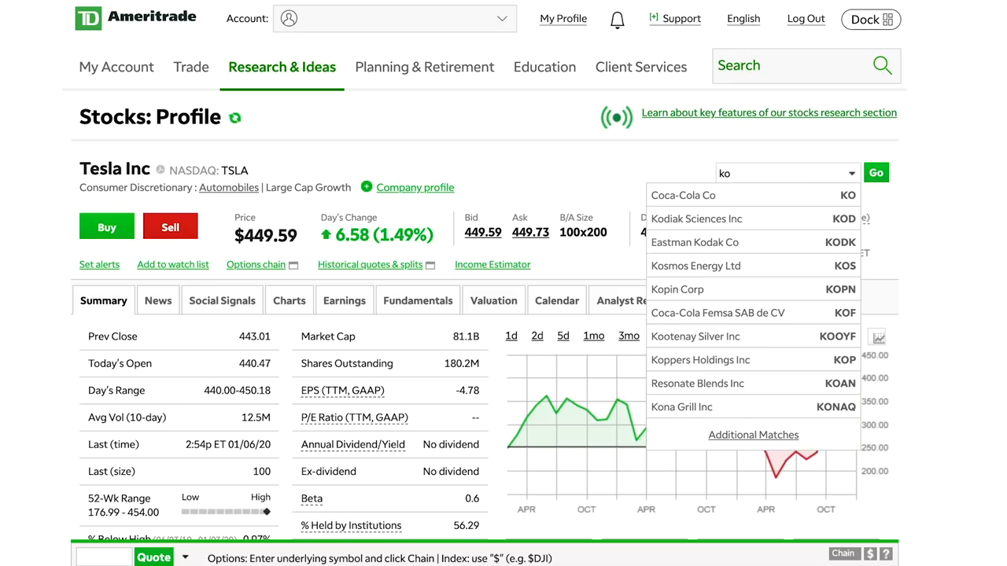
{"action": "left_click", "coordinate": [683, 195]}
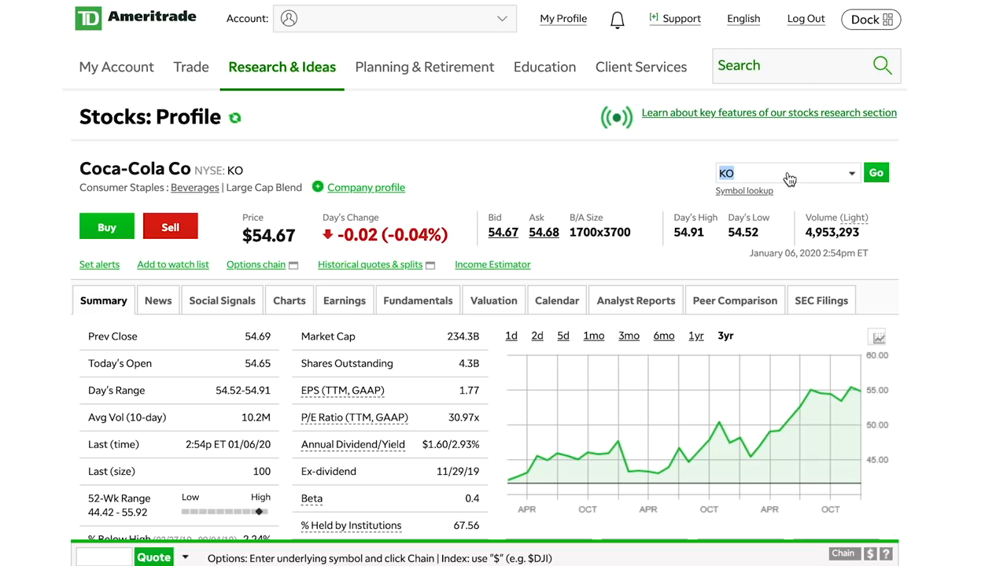
{"action": "mouse_move", "coordinate": [984, 205]}
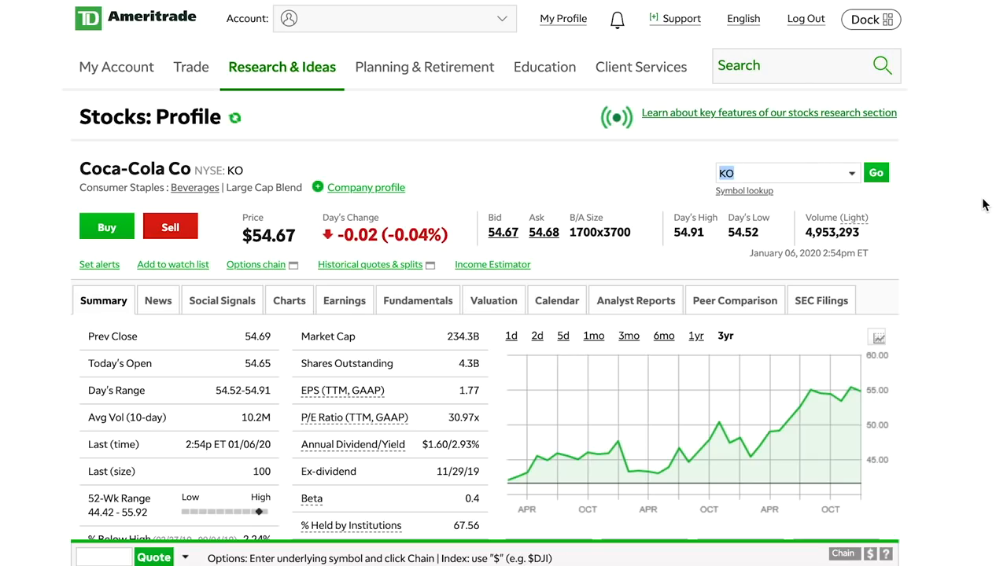
{"action": "scroll", "scroll_direction": "down", "scroll_amount": 3}
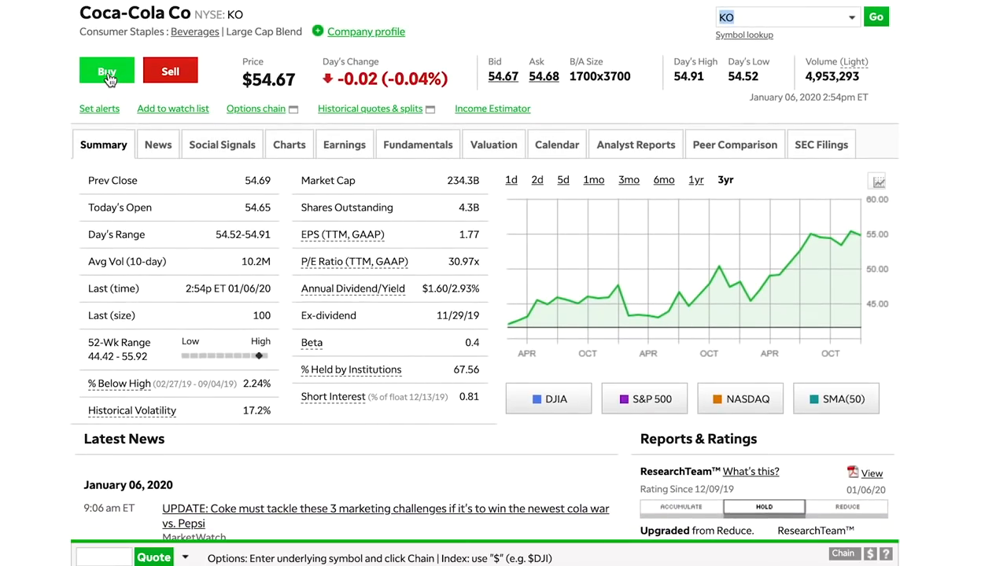
Step: Fill the KO SnapTicket: Action Buy, Quantity 1, Order type Market, Time-in-force Day
{"action": "left_click", "coordinate": [107, 71]}
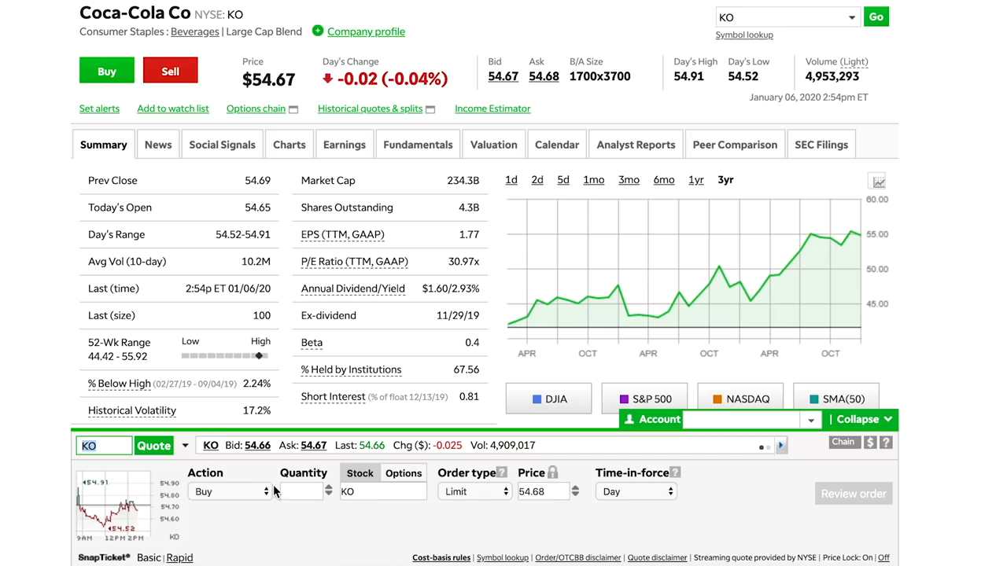
{"action": "left_click", "coordinate": [228, 491]}
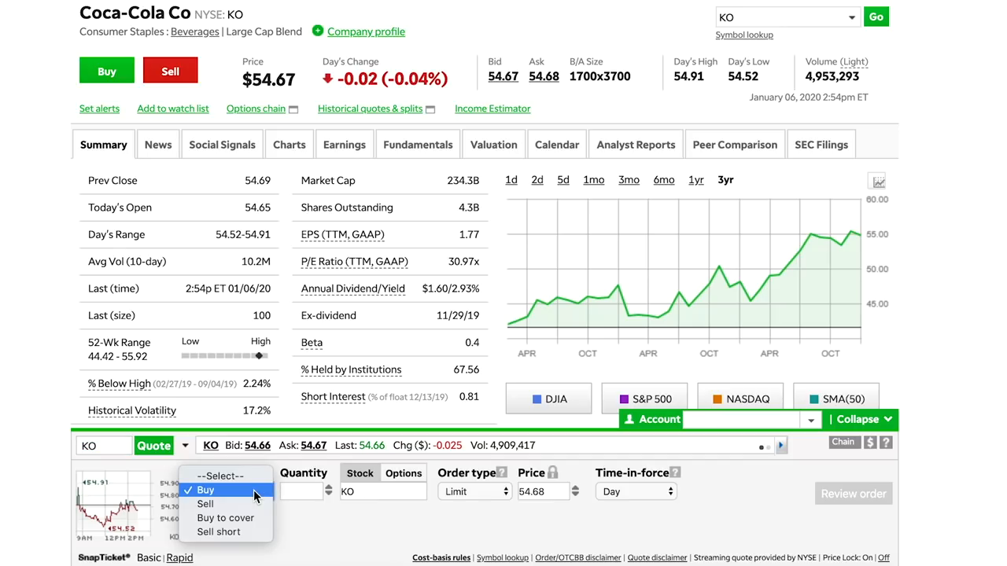
{"action": "mouse_move", "coordinate": [204, 504]}
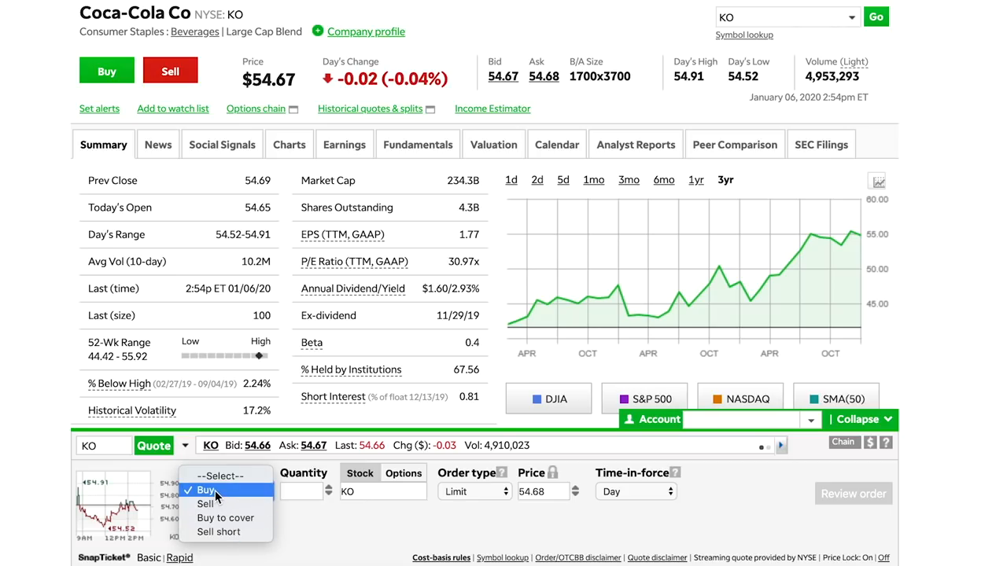
{"action": "left_click", "coordinate": [206, 491]}
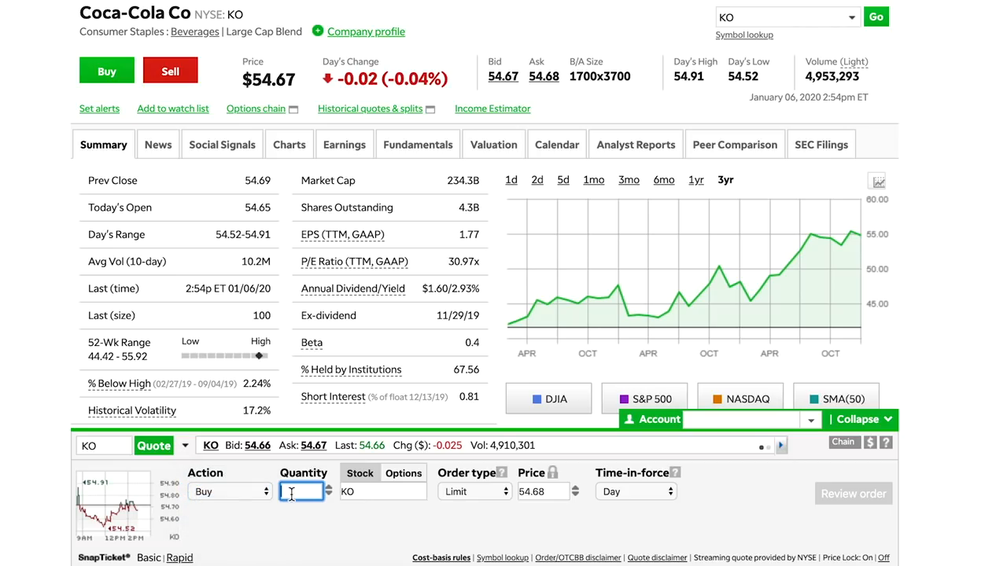
{"action": "type", "text": "1"}
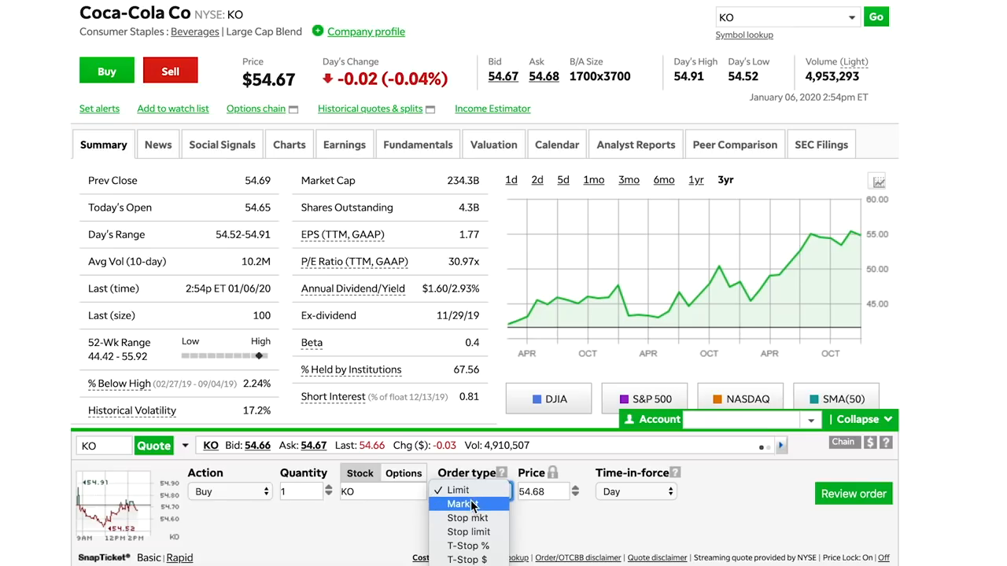
{"action": "left_click", "coordinate": [462, 503]}
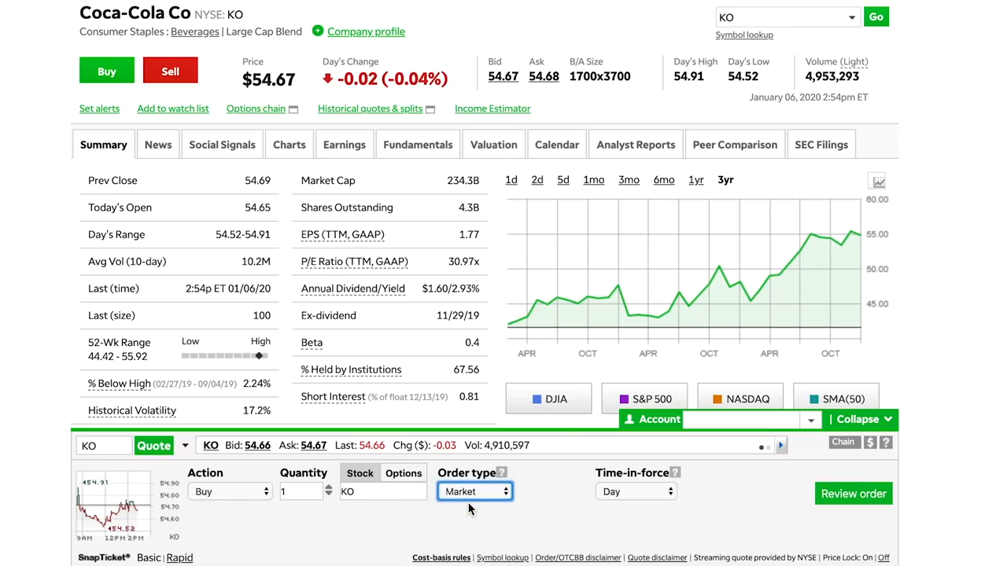
{"action": "left_click", "coordinate": [475, 491]}
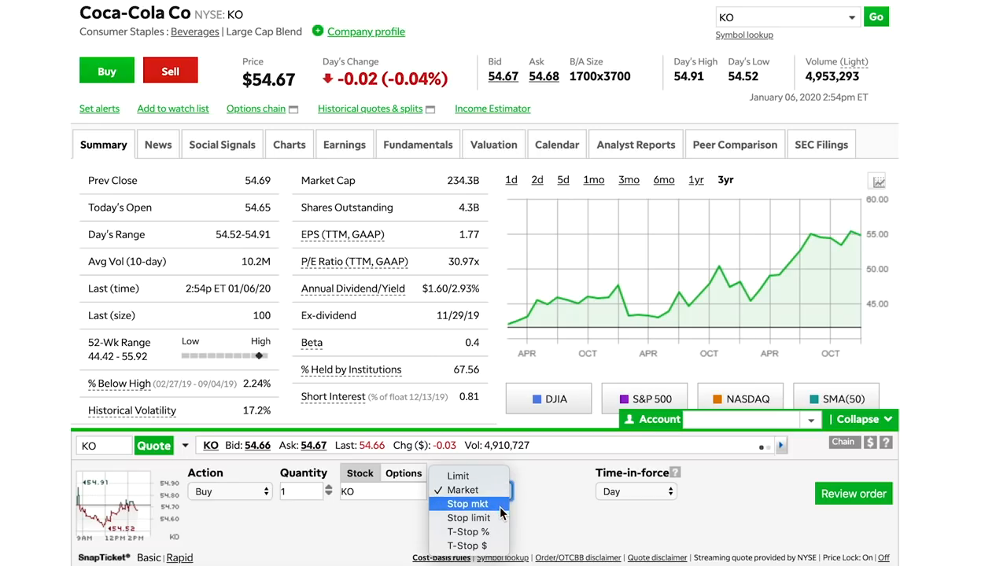
{"action": "mouse_move", "coordinate": [468, 531]}
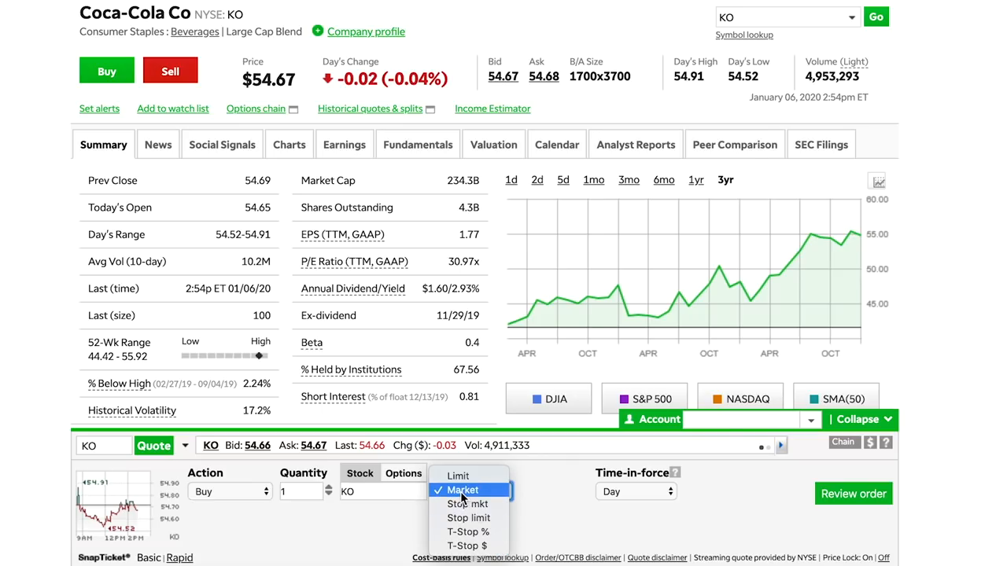
{"action": "mouse_move", "coordinate": [468, 503]}
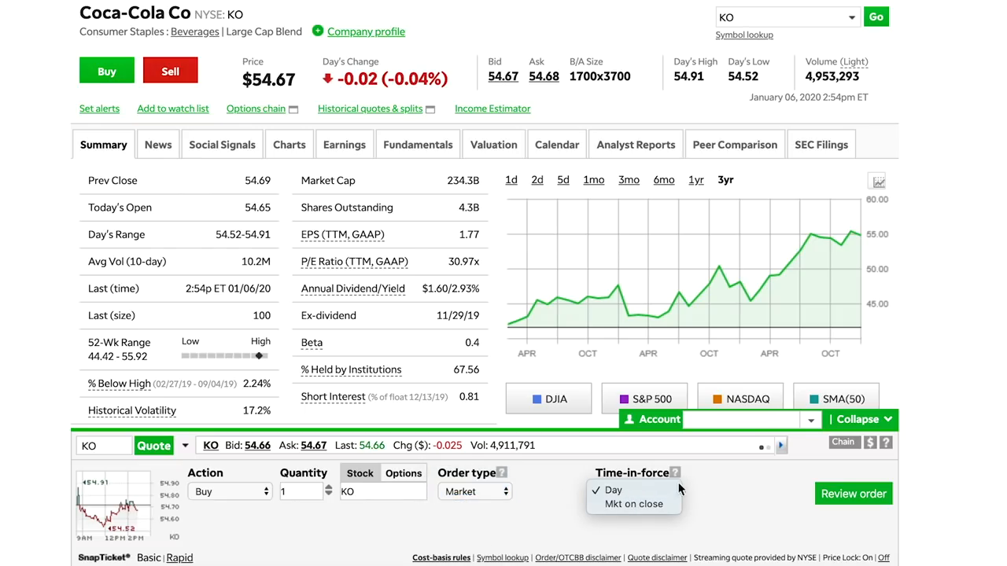
{"action": "left_click", "coordinate": [613, 491]}
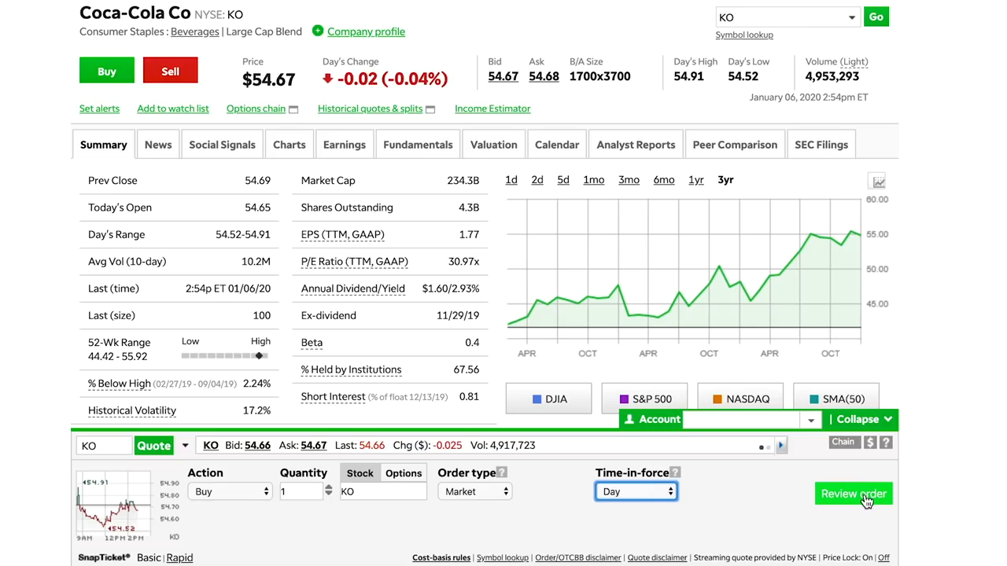
Step: Review and place the market order to buy 1 share of KO
{"action": "left_click", "coordinate": [853, 494]}
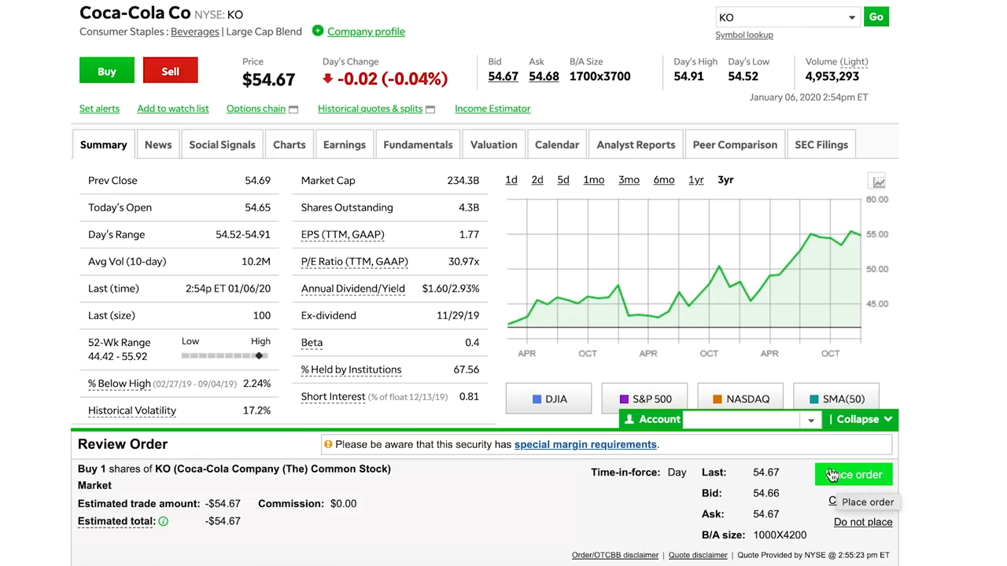
{"action": "left_click", "coordinate": [853, 476]}
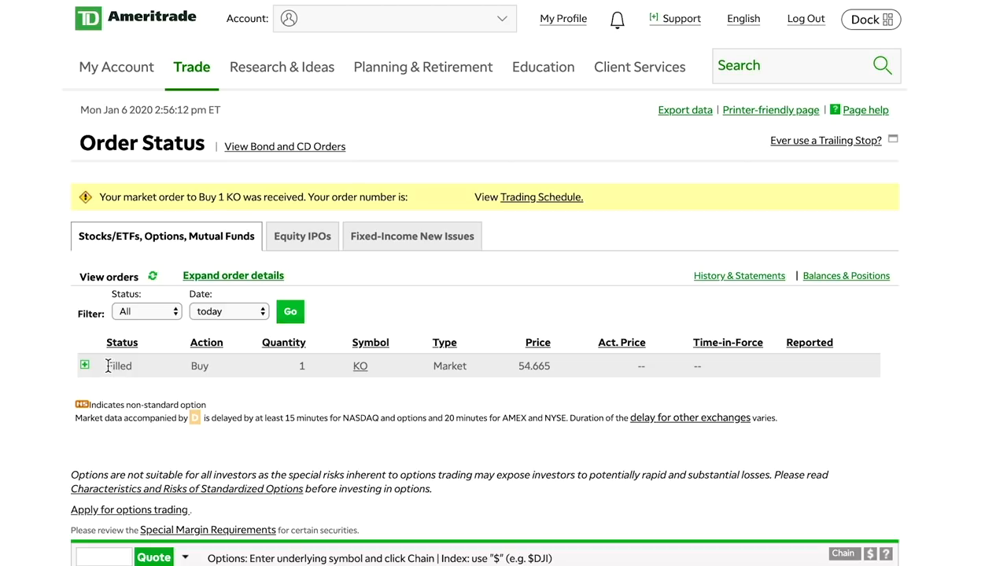
Step: Confirm the KO buy order shows Filled and go to the My Account overview
{"action": "double_click", "coordinate": [119, 365]}
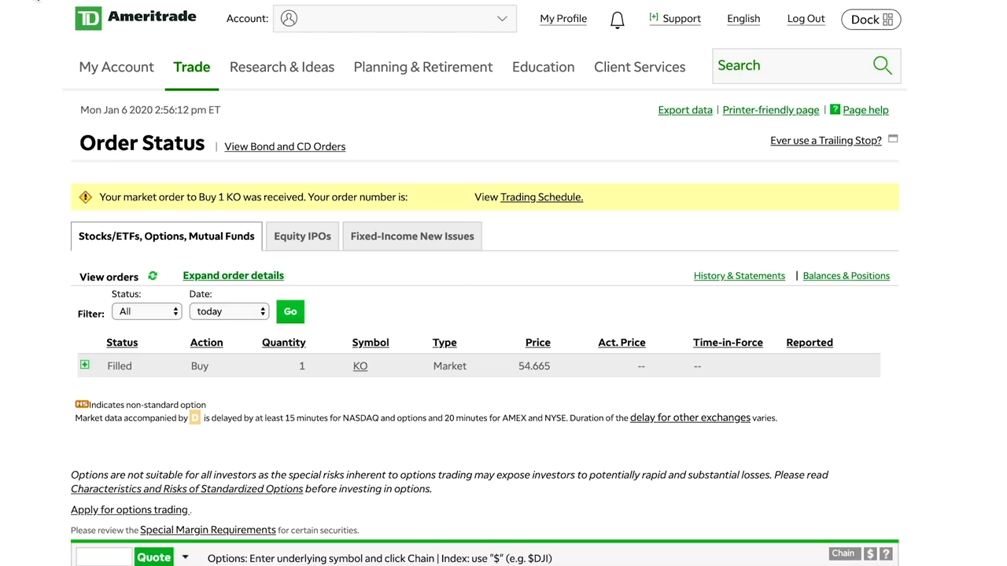
{"action": "left_click", "coordinate": [117, 66]}
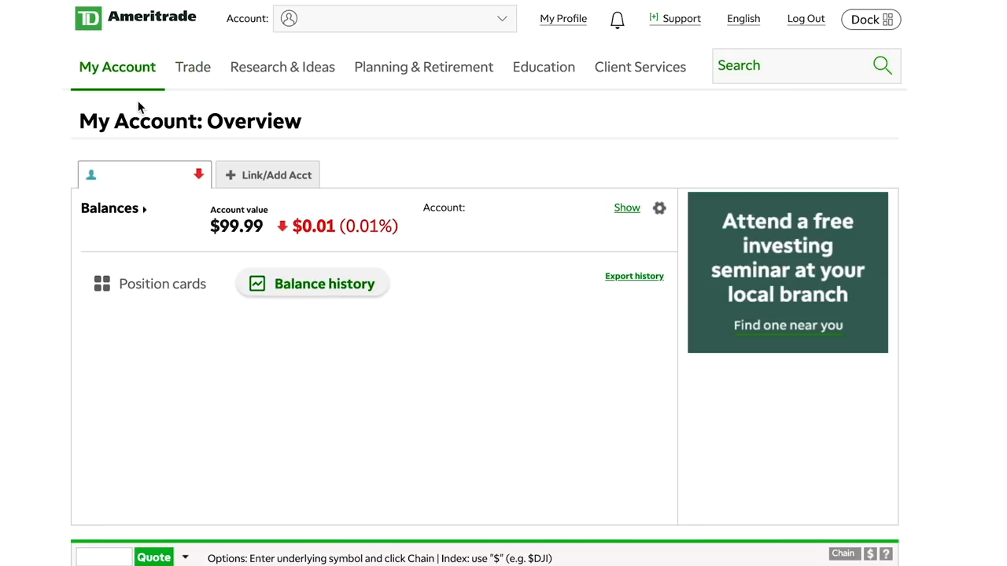
Step: Show the Balance history chart on the account overview, value now $100.02
{"action": "left_click", "coordinate": [324, 284]}
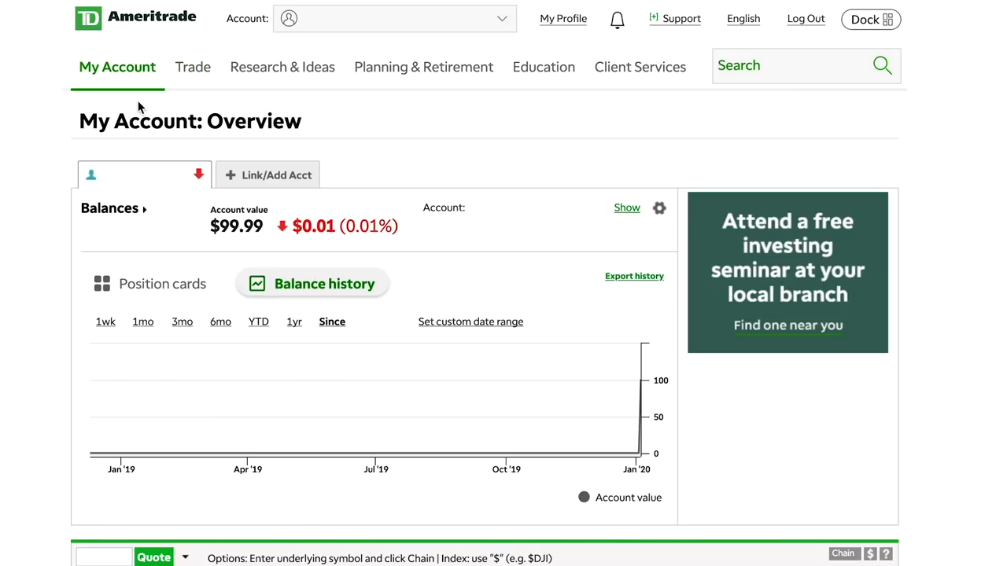
{"action": "mouse_move", "coordinate": [126, 118]}
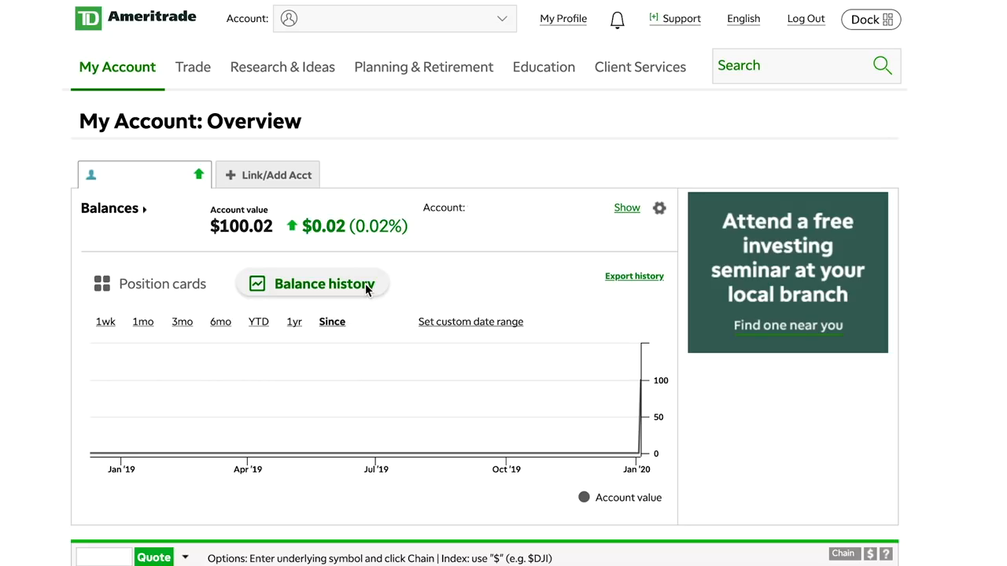
{"action": "left_click", "coordinate": [116, 66]}
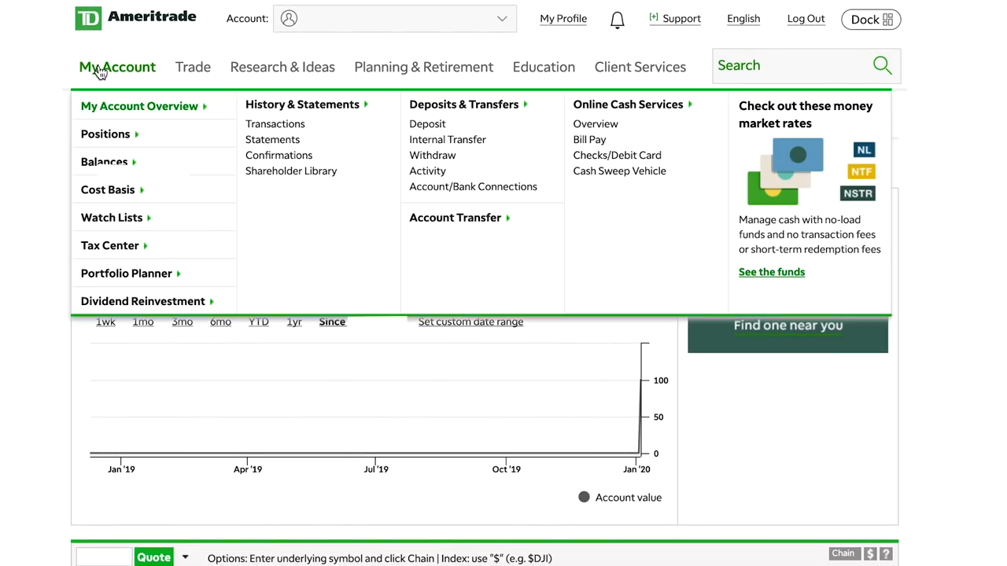
Step: View the Positions page showing 1 KO share and $45.34 cash, dismissing the Maint req tooltip
{"action": "left_click", "coordinate": [105, 134]}
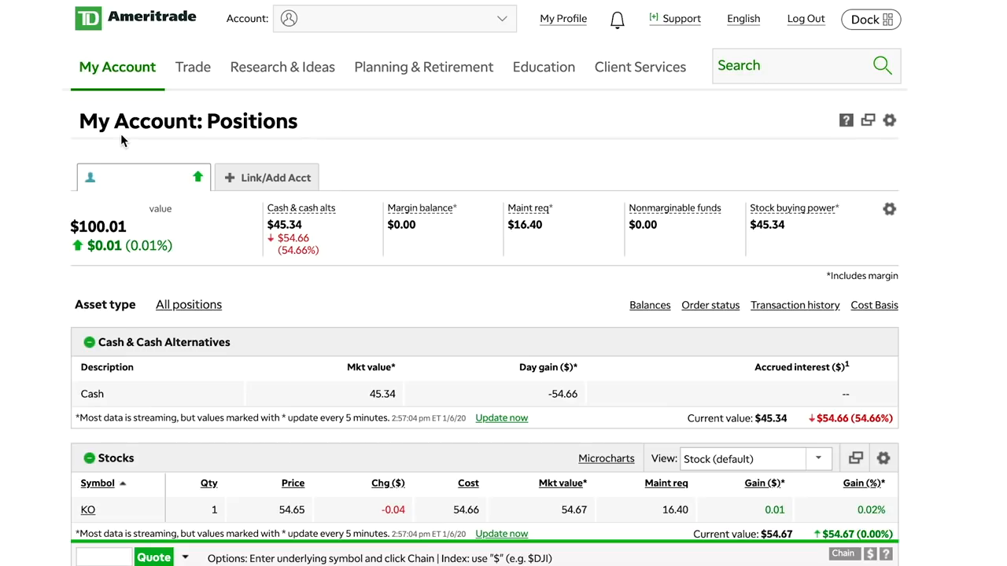
{"action": "mouse_move", "coordinate": [13, 211]}
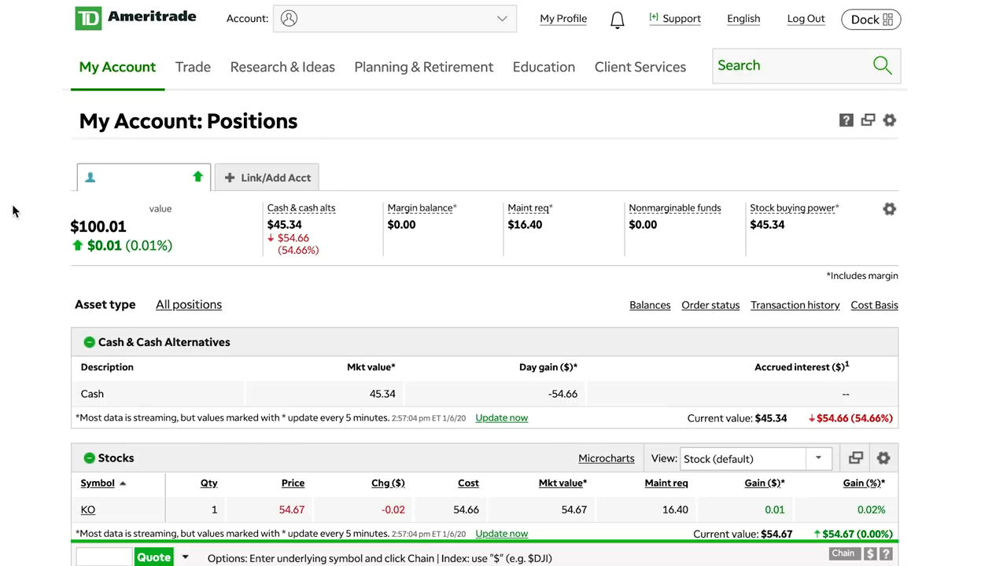
{"action": "mouse_move", "coordinate": [49, 302]}
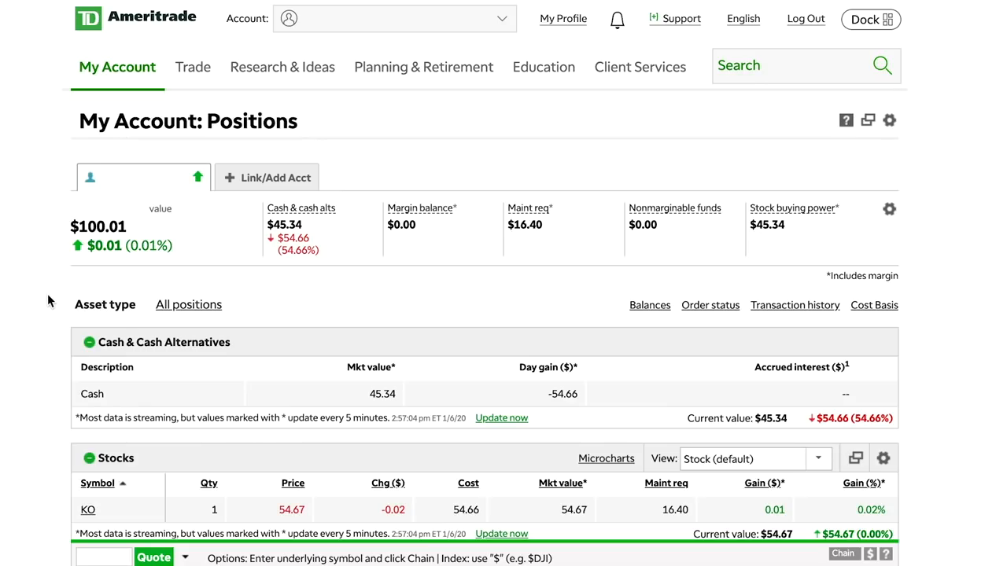
{"action": "scroll", "scroll_direction": "down", "scroll_amount": 3}
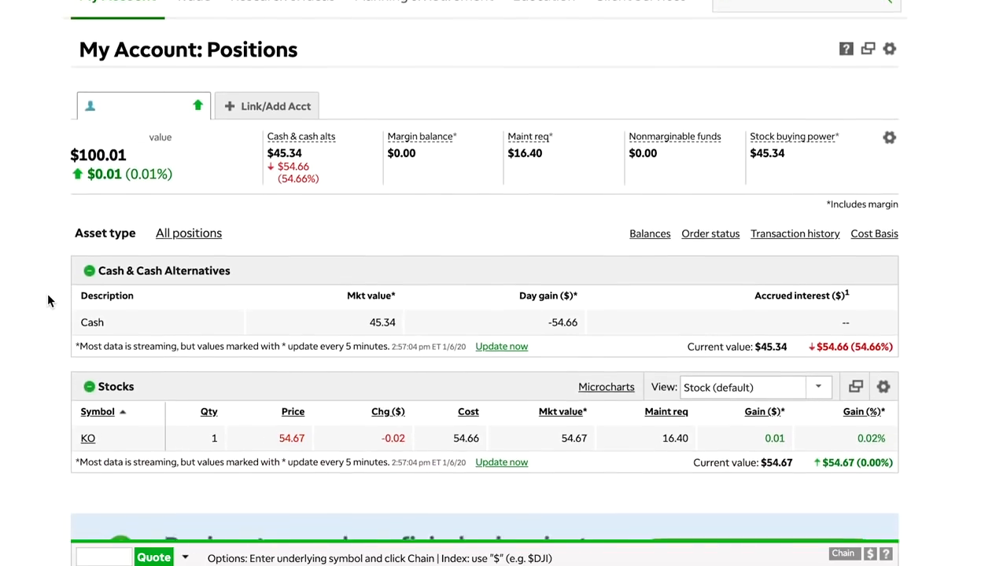
{"action": "scroll", "scroll_direction": "down", "scroll_amount": 3}
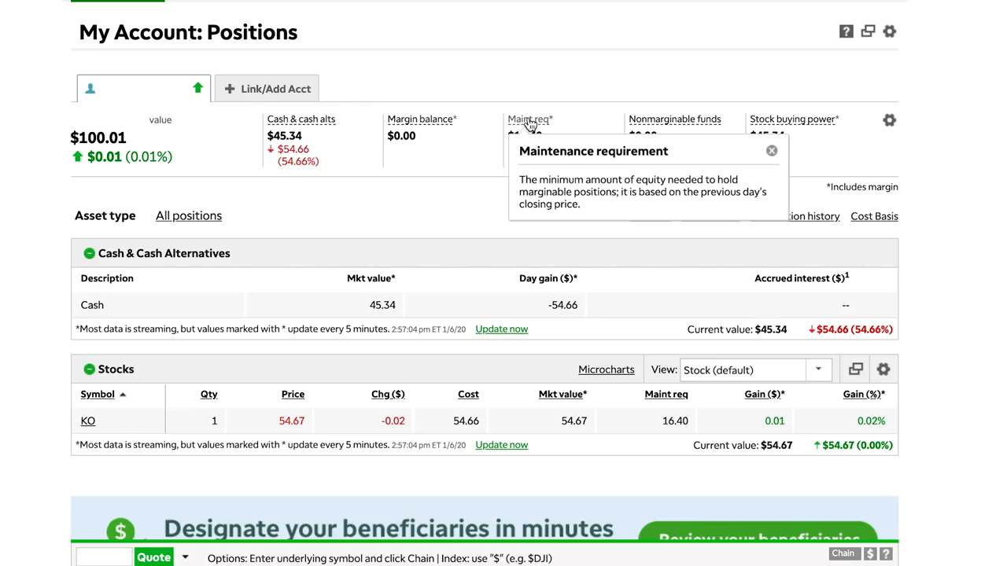
{"action": "left_click", "coordinate": [771, 151]}
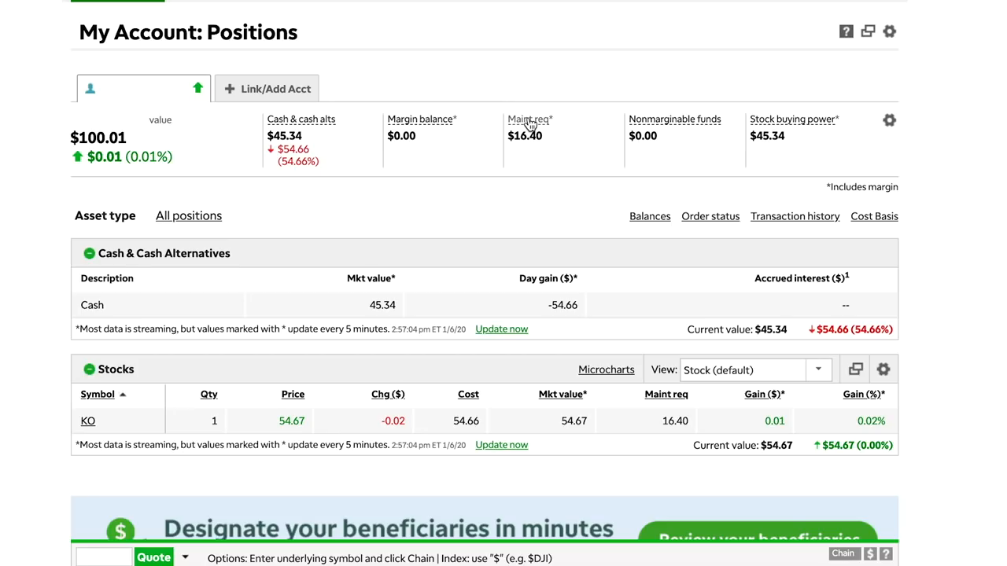
{"action": "mouse_move", "coordinate": [822, 129]}
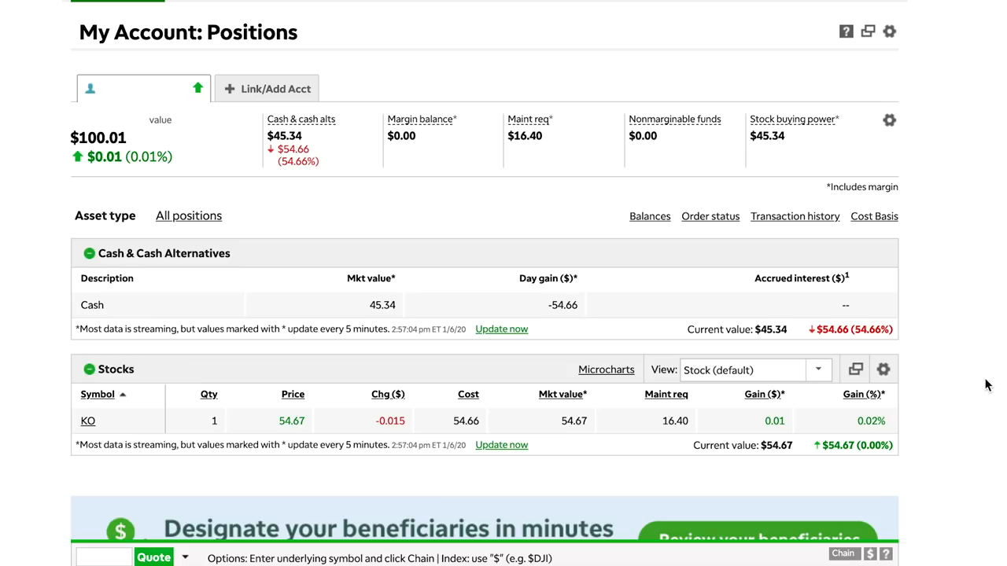
{"action": "scroll", "scroll_direction": "down", "scroll_amount": 3}
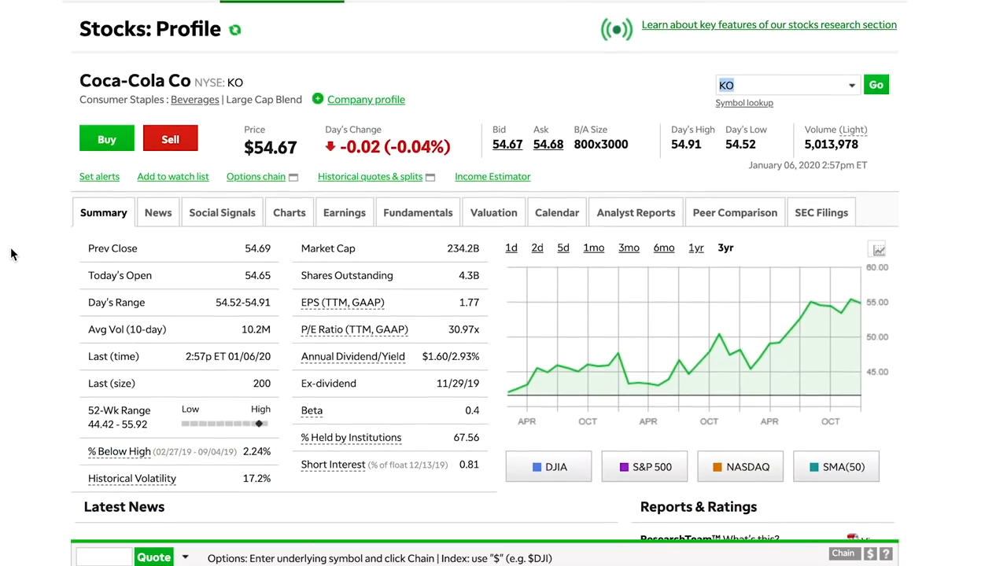
Step: Highlight KO's Annual Dividend/Yield on its profile and bring up the My Account menu
{"action": "scroll", "scroll_direction": "down", "scroll_amount": 3}
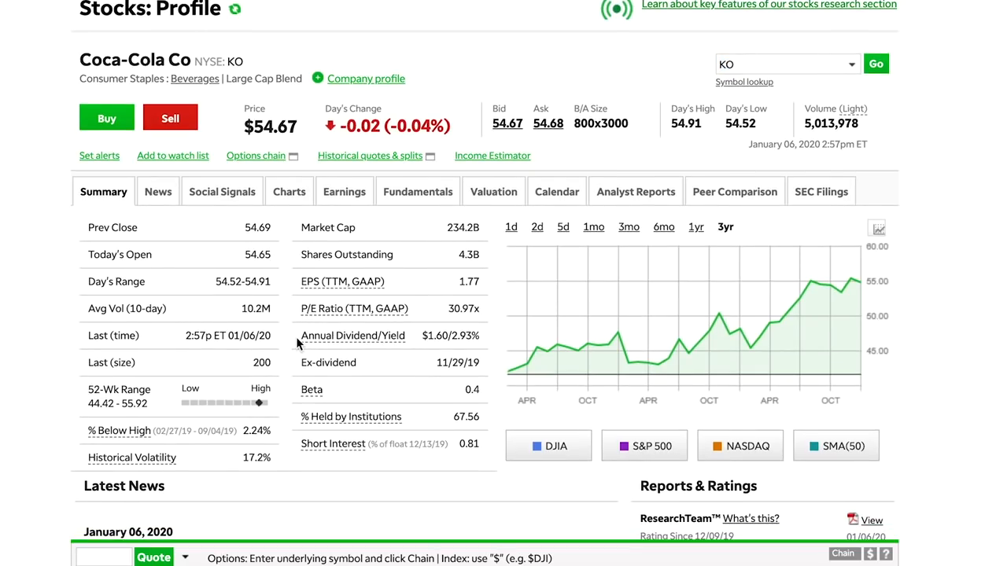
{"action": "double_click", "coordinate": [352, 335]}
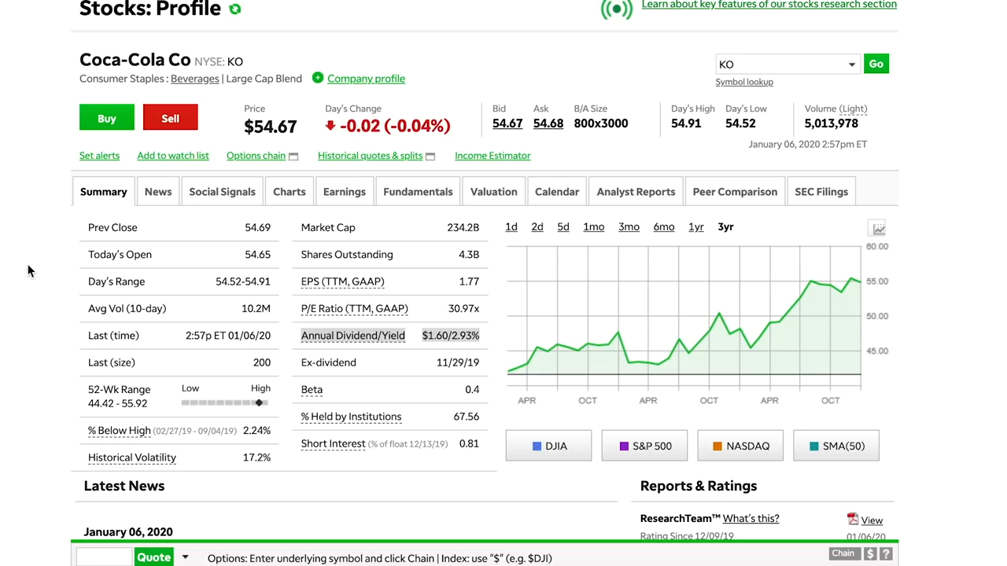
{"action": "left_click", "coordinate": [117, 66]}
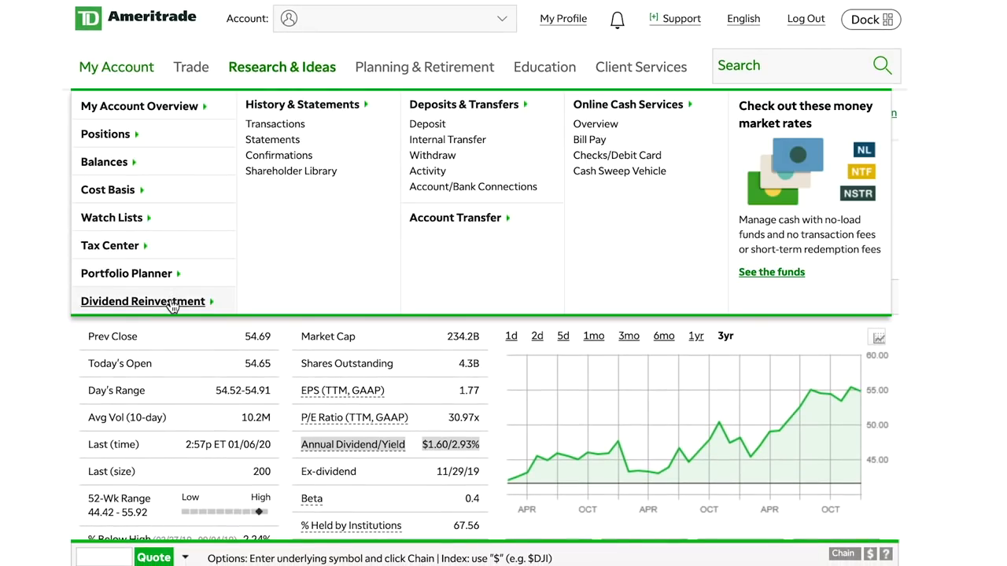
{"action": "left_click", "coordinate": [143, 302]}
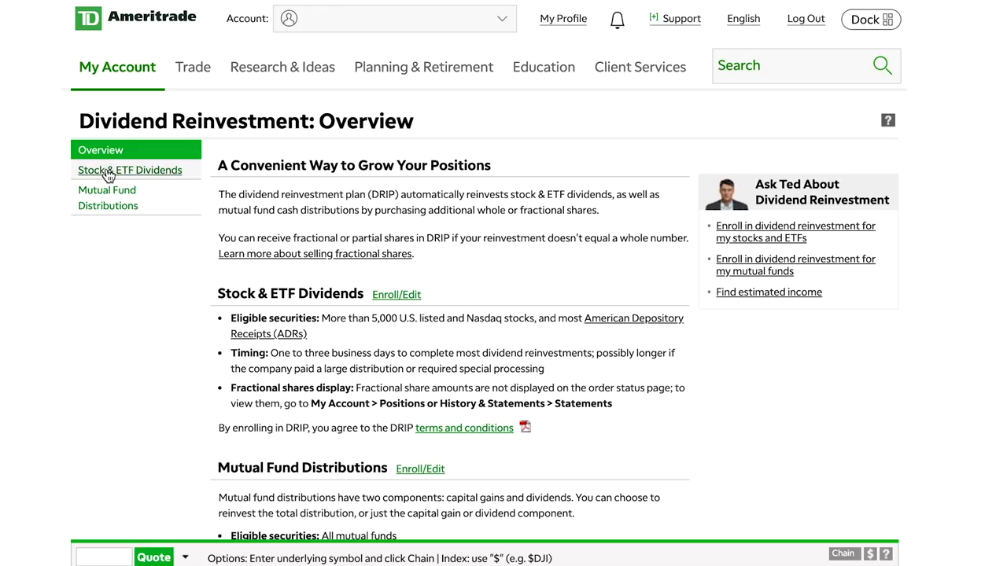
{"action": "left_click", "coordinate": [129, 170]}
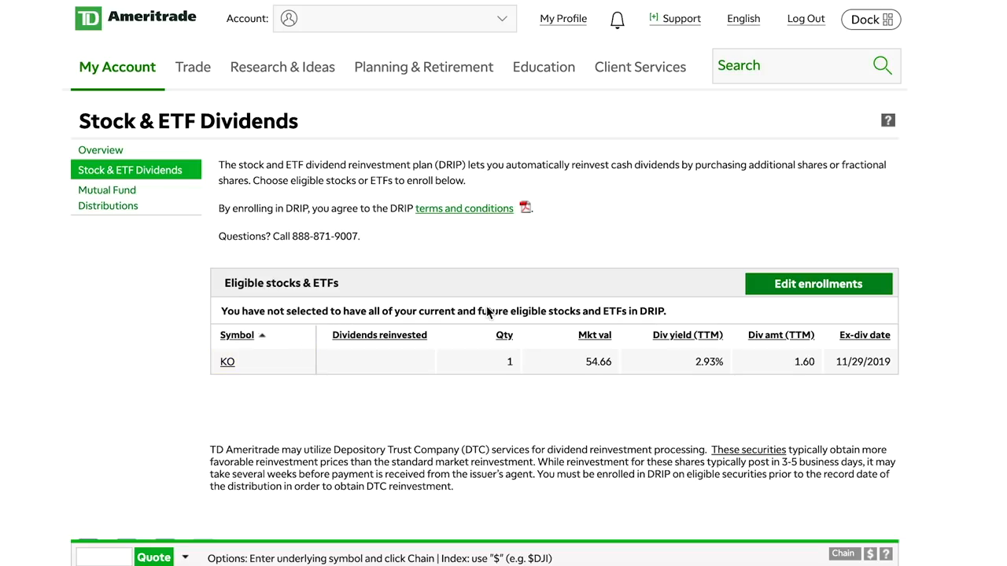
{"action": "mouse_move", "coordinate": [568, 322]}
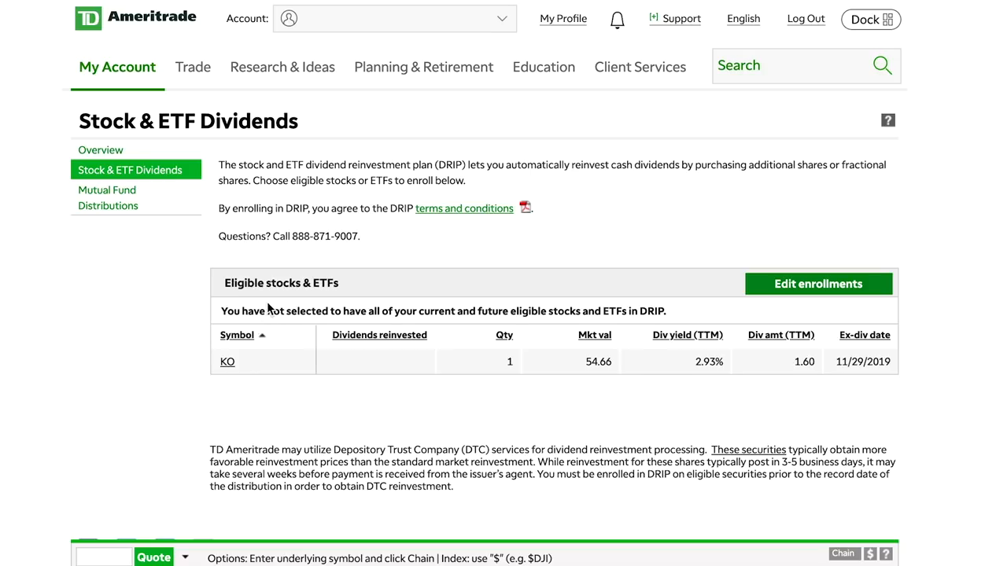
{"action": "mouse_move", "coordinate": [738, 346]}
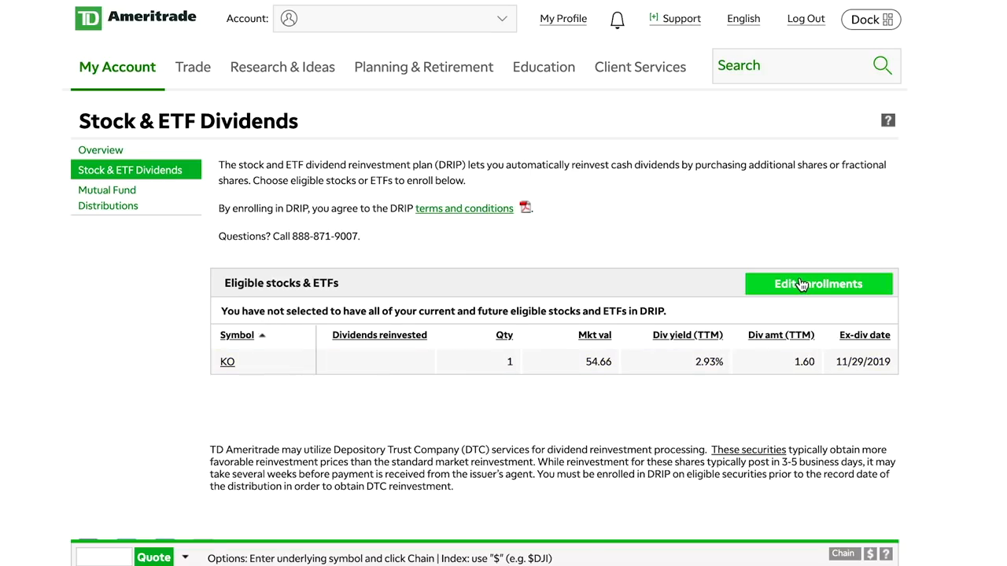
Step: Edit DRIP enrollments to auto-enroll all current and future eligible stocks and ETFs, then save
{"action": "left_click", "coordinate": [818, 283]}
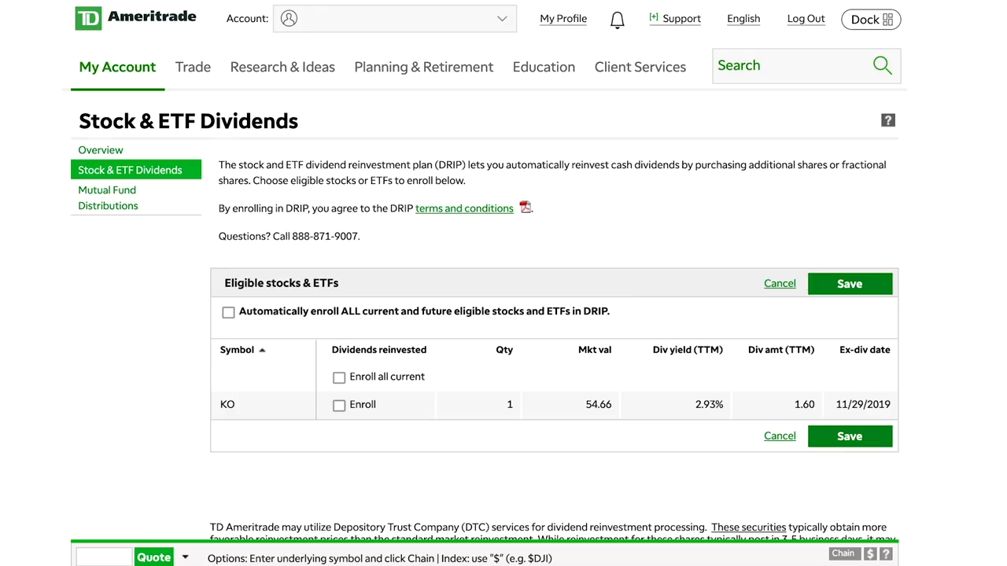
{"action": "mouse_move", "coordinate": [349, 463]}
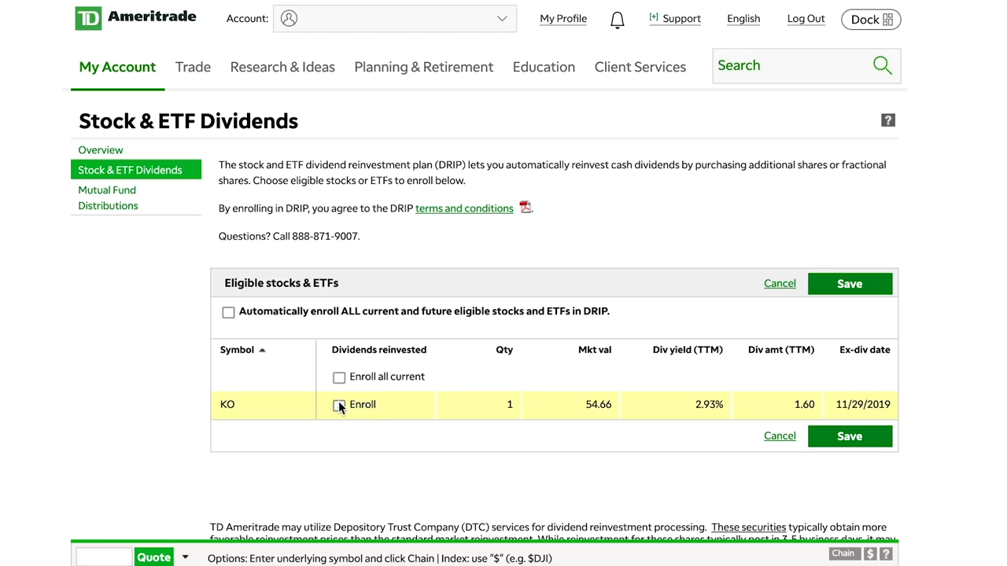
{"action": "left_click", "coordinate": [228, 312]}
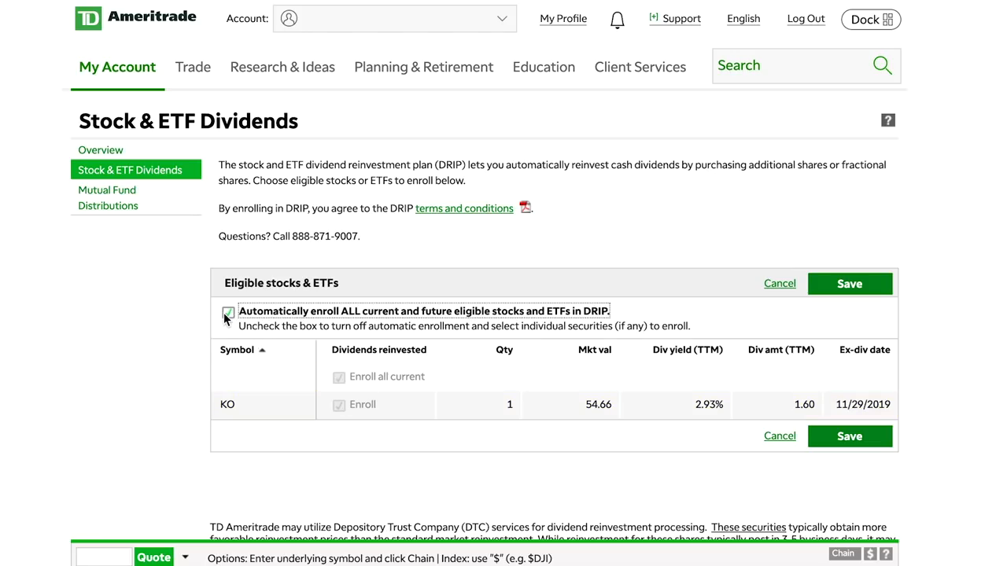
{"action": "left_click", "coordinate": [228, 312]}
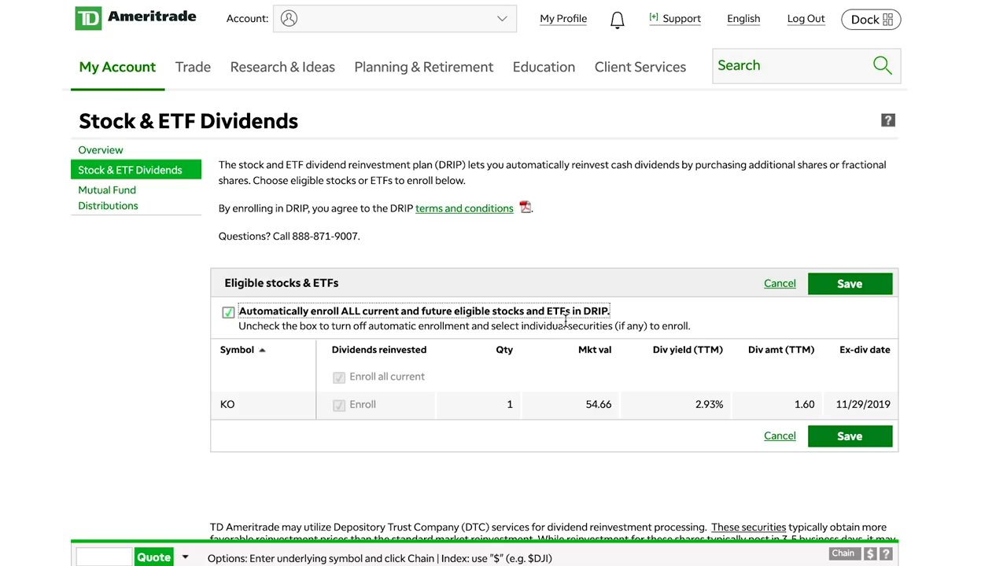
{"action": "left_click", "coordinate": [850, 283]}
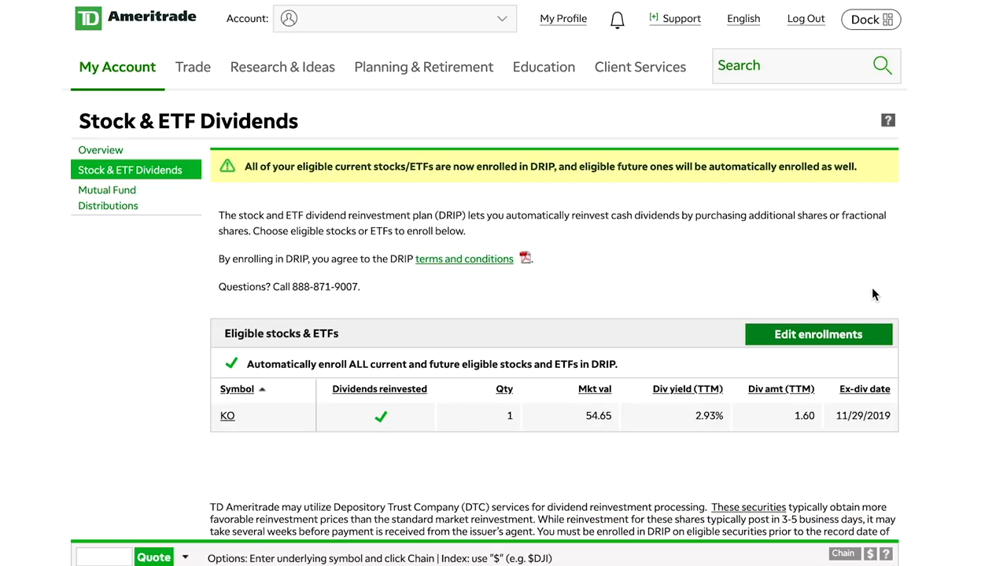
{"action": "mouse_move", "coordinate": [730, 182]}
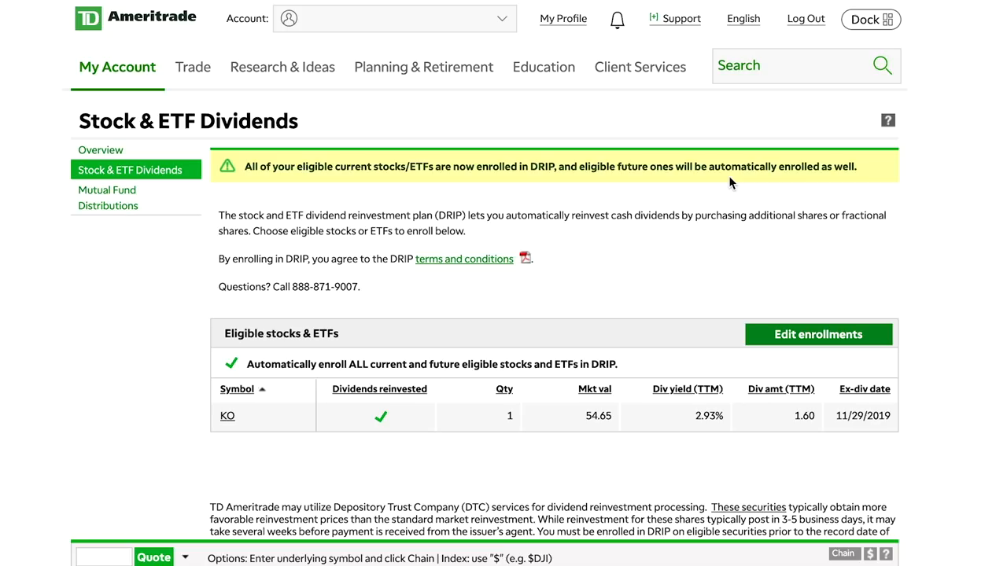
{"action": "mouse_move", "coordinate": [793, 160]}
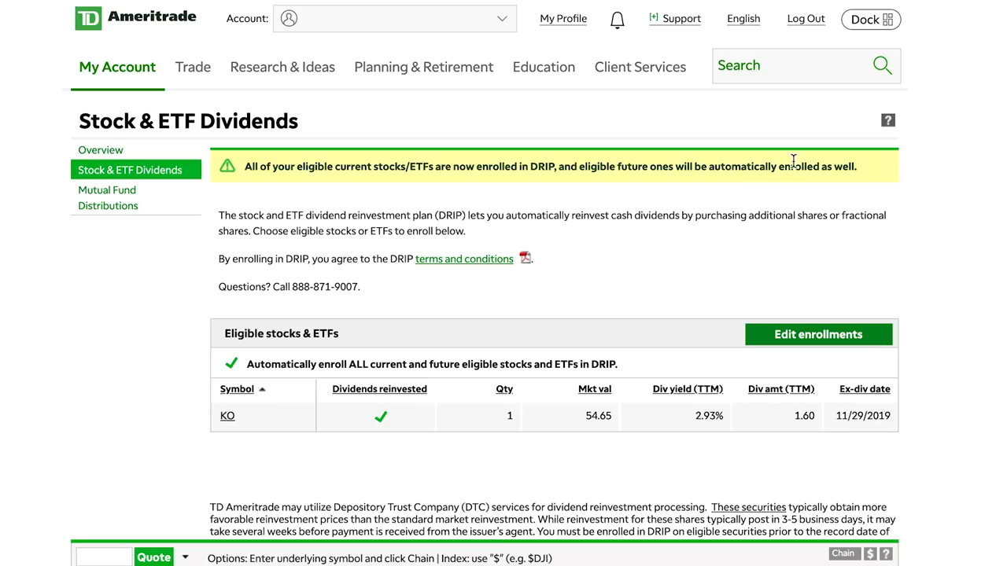
{"action": "mouse_move", "coordinate": [727, 269]}
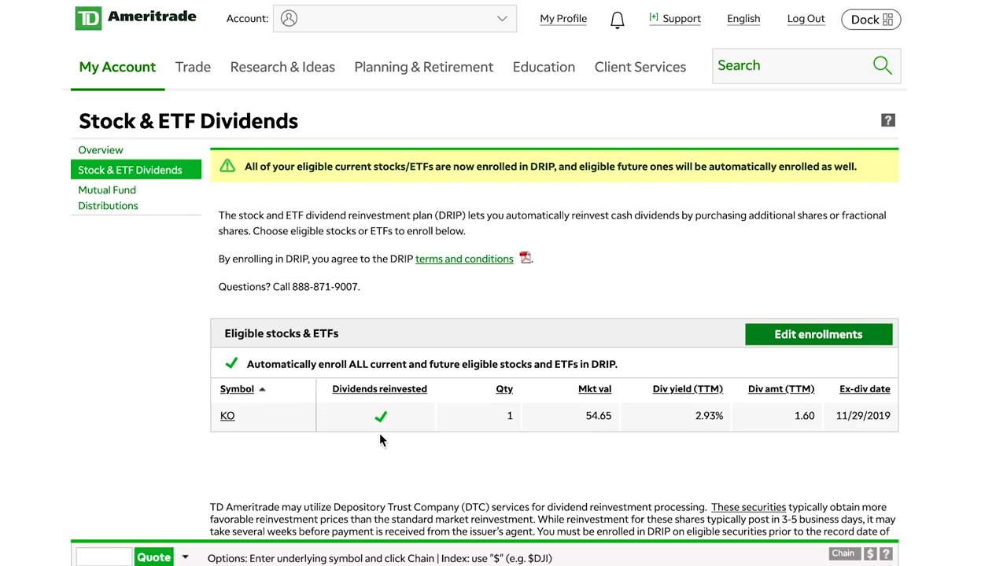
{"action": "mouse_move", "coordinate": [441, 469]}
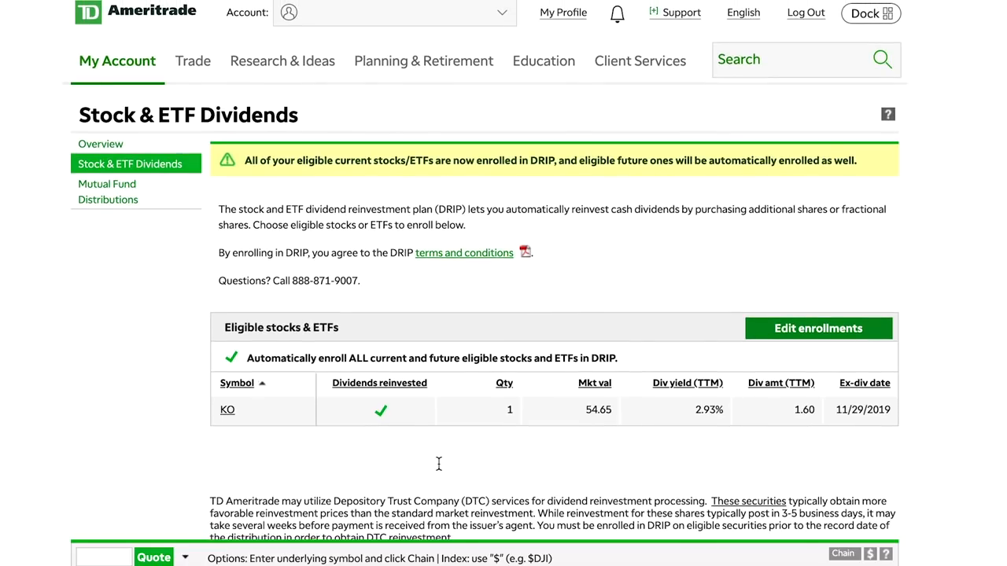
{"action": "mouse_move", "coordinate": [812, 86]}
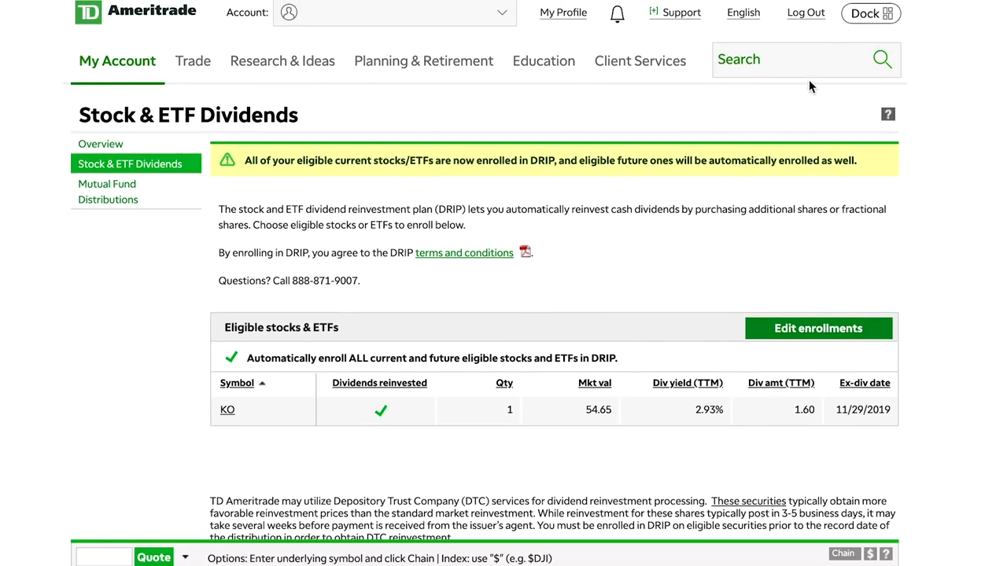
Step: Search for KO to bring up Coca-Cola's stock profile at $54.64
{"action": "type", "text": "ko"}
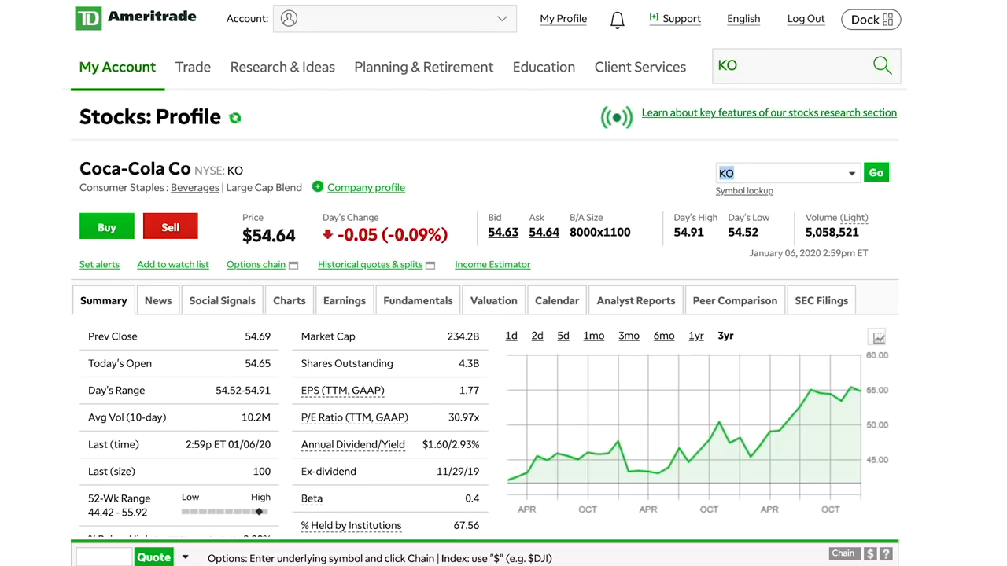
{"action": "left_click", "coordinate": [282, 66]}
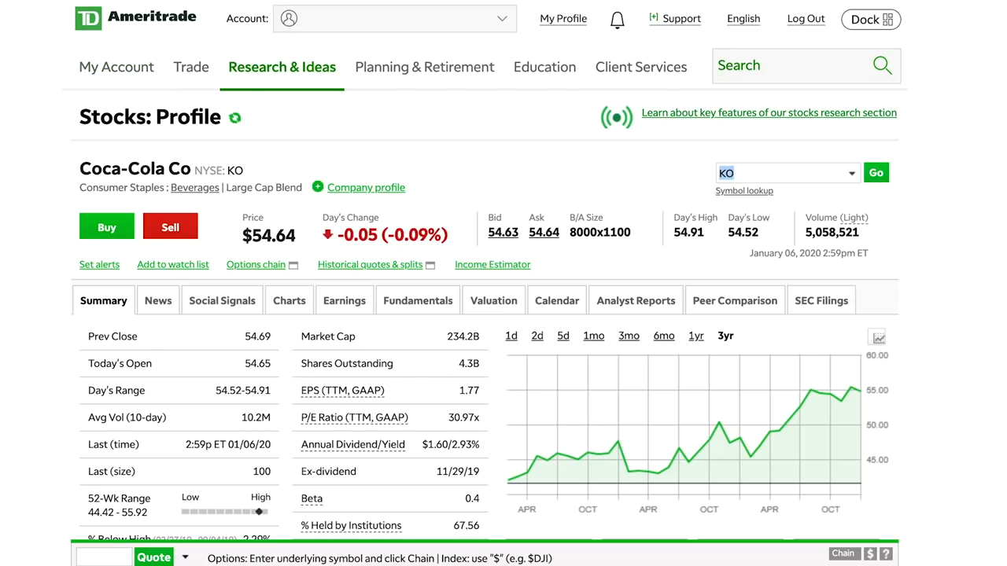
{"action": "scroll", "scroll_direction": "down", "scroll_amount": 3}
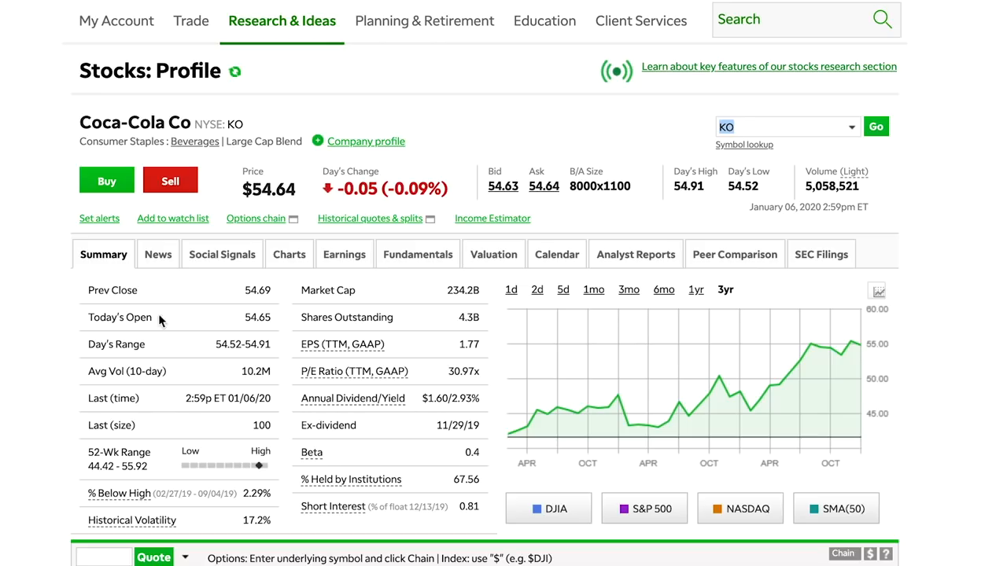
{"action": "mouse_move", "coordinate": [170, 181]}
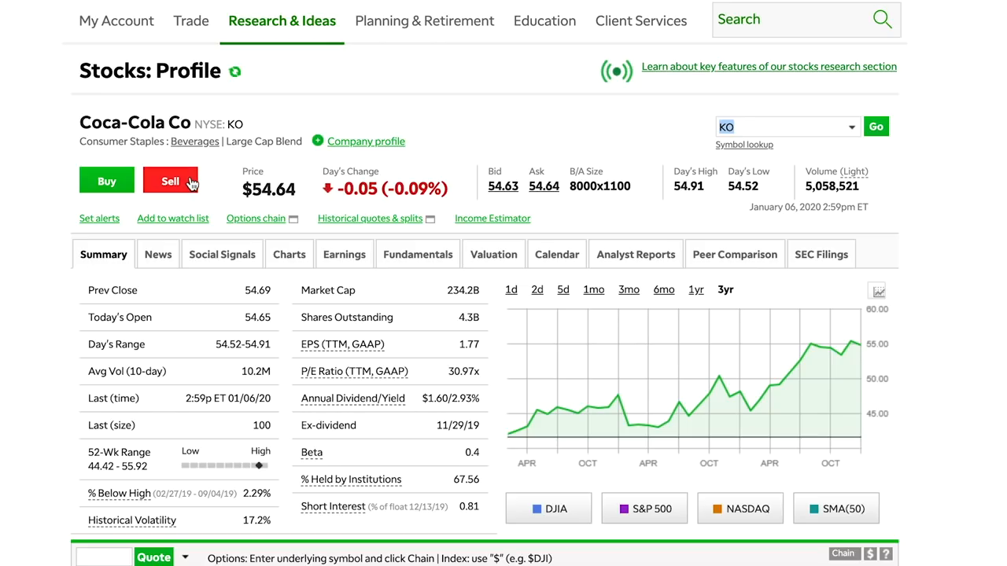
Step: Fill a Sell SnapTicket for KO: limit order, quantity 1, at $54.63 good for the day
{"action": "left_click", "coordinate": [170, 181]}
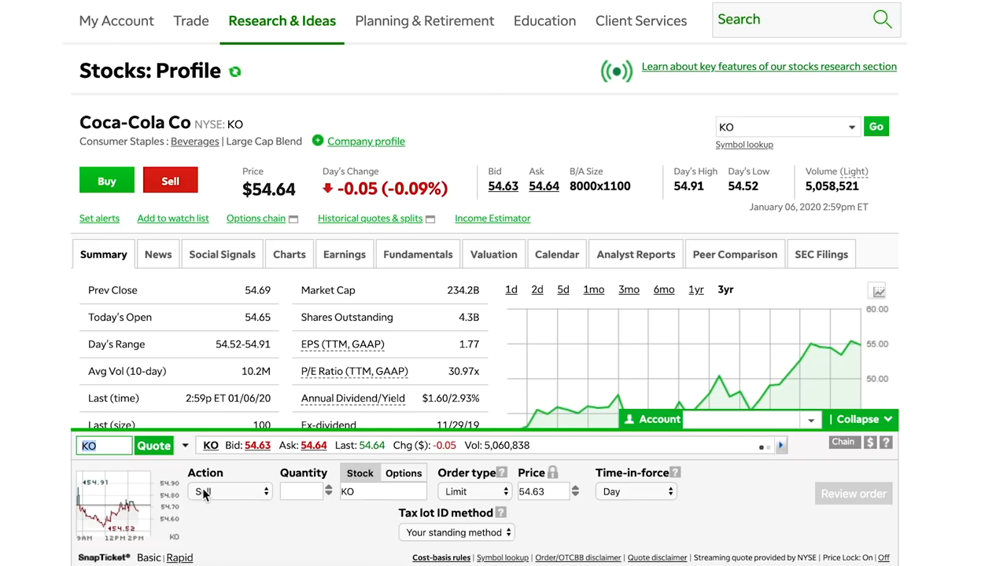
{"action": "left_click", "coordinate": [230, 490]}
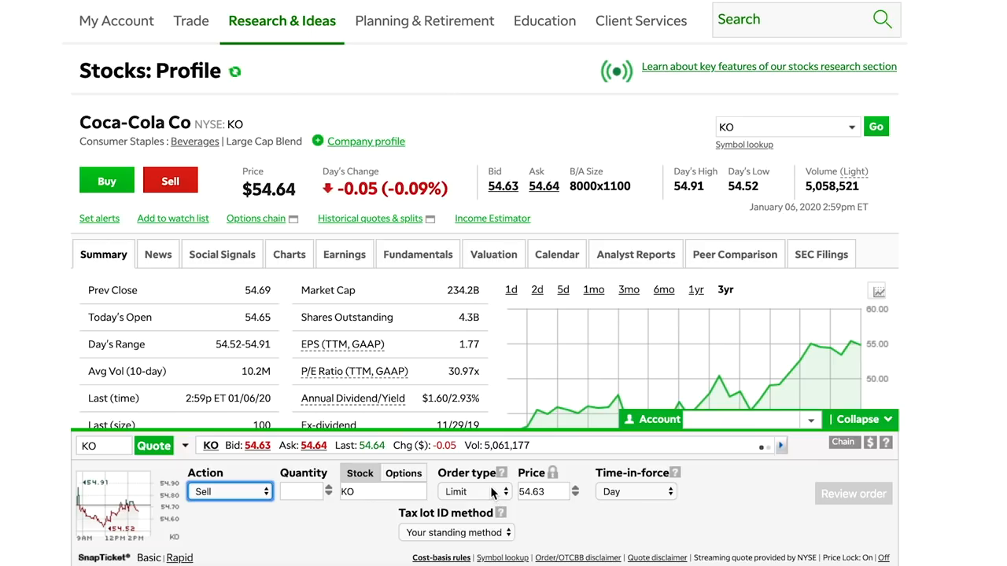
{"action": "left_click", "coordinate": [475, 491]}
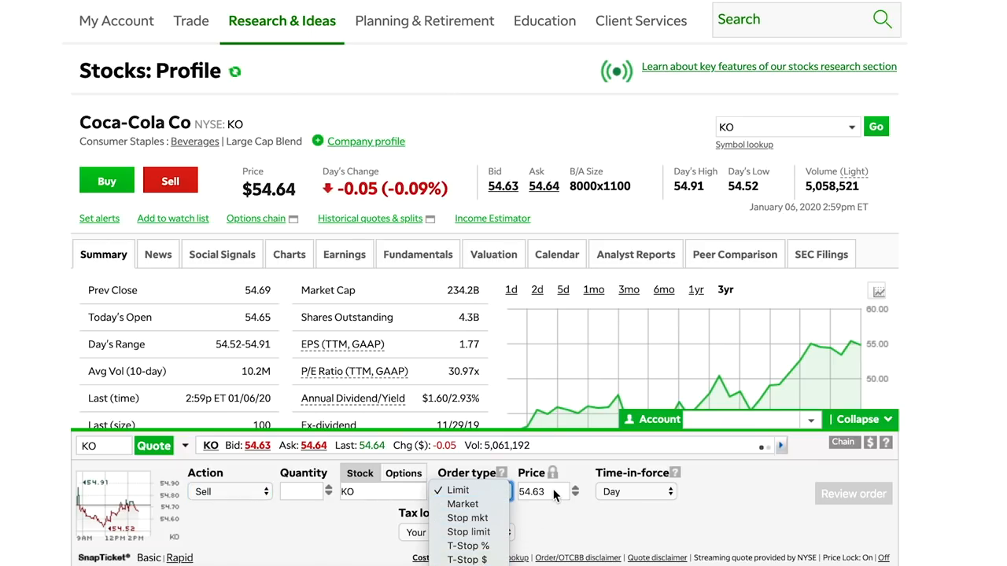
{"action": "mouse_move", "coordinate": [581, 522]}
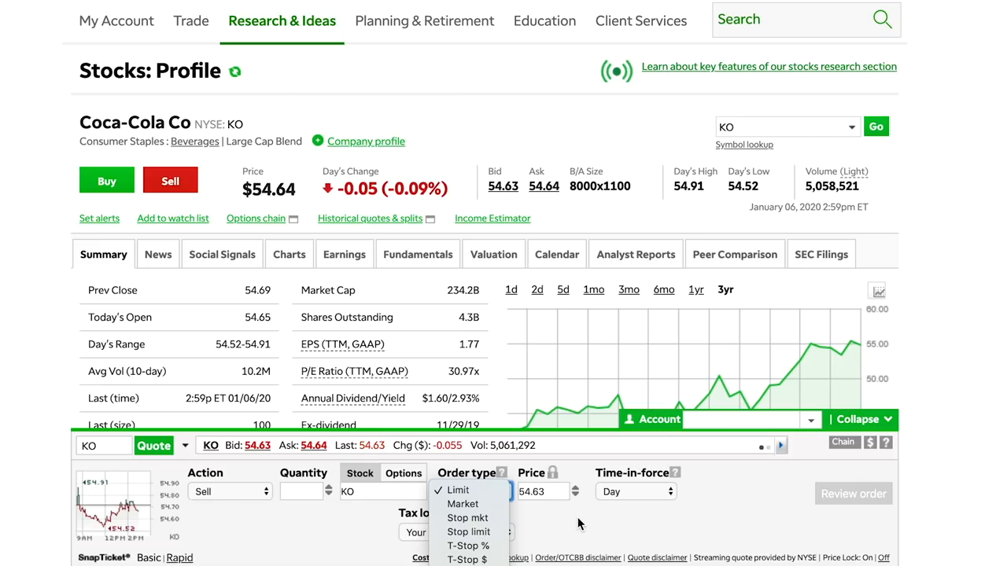
{"action": "left_click", "coordinate": [456, 490]}
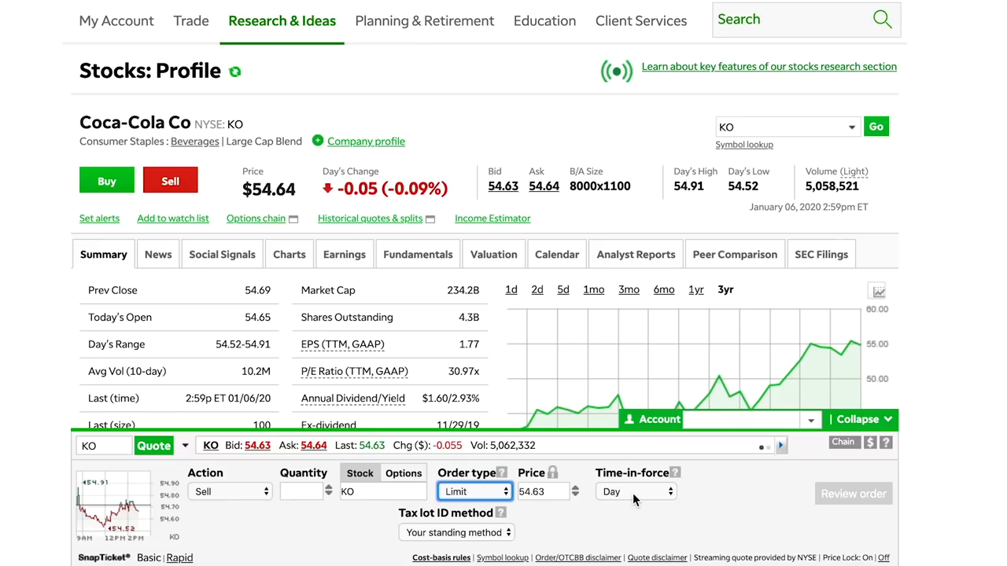
{"action": "mouse_move", "coordinate": [617, 522]}
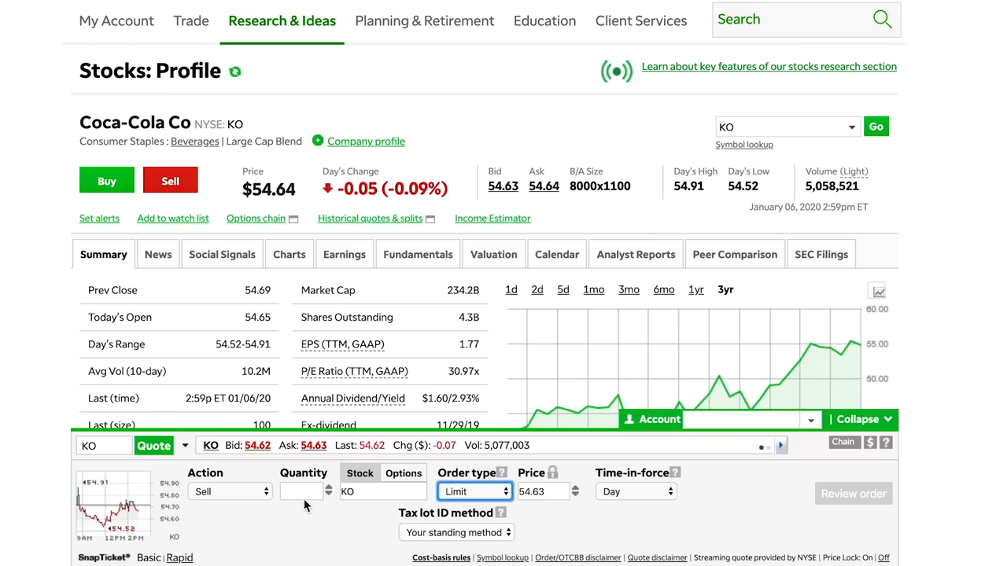
{"action": "type", "text": "1"}
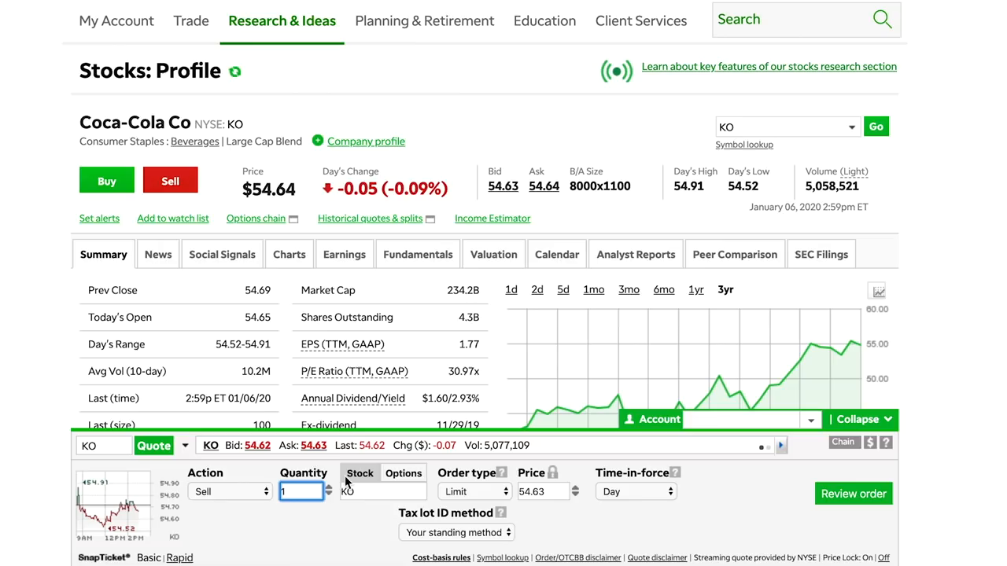
{"action": "left_click", "coordinate": [302, 491]}
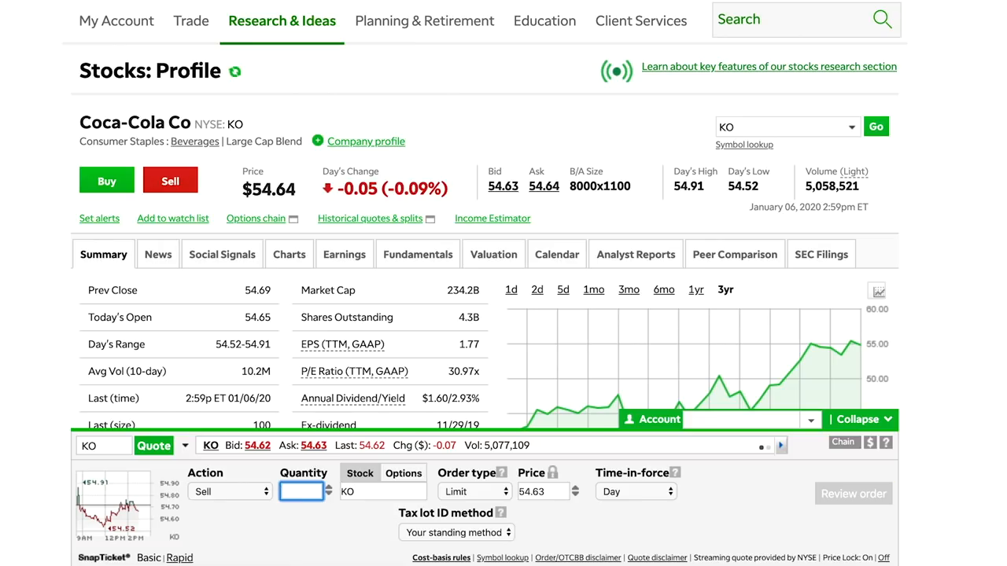